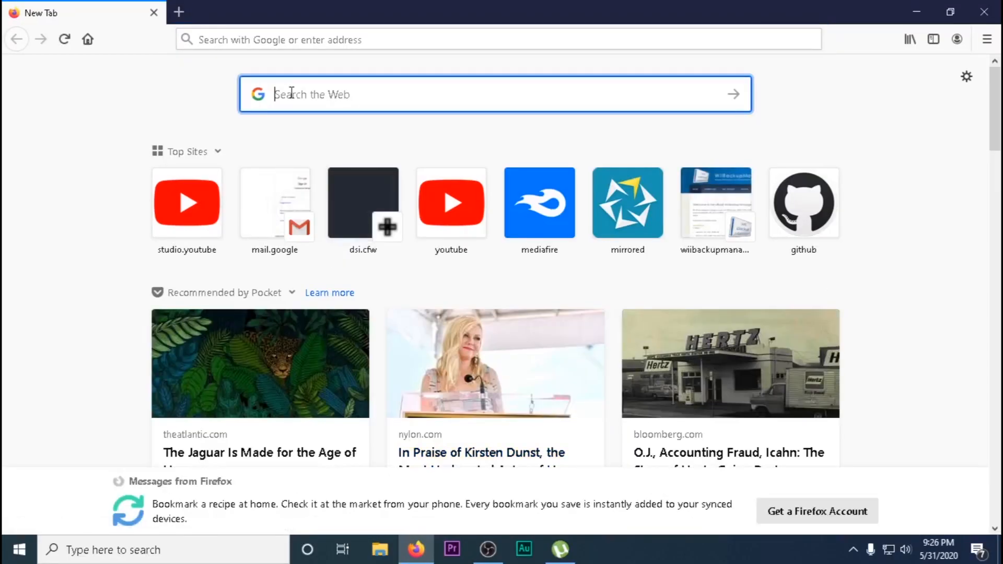
# Step: Search 'ps3xploit' and open the 4.86.1 HFW (Hybrid Firmware) forum thread from its site
pyautogui.write('ps3xploit')
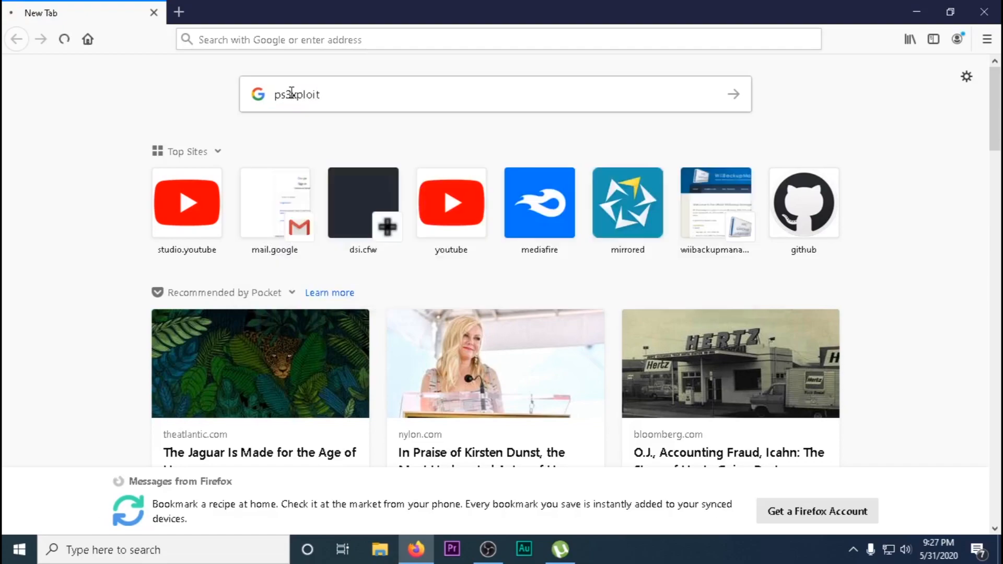
pyautogui.press('Return')
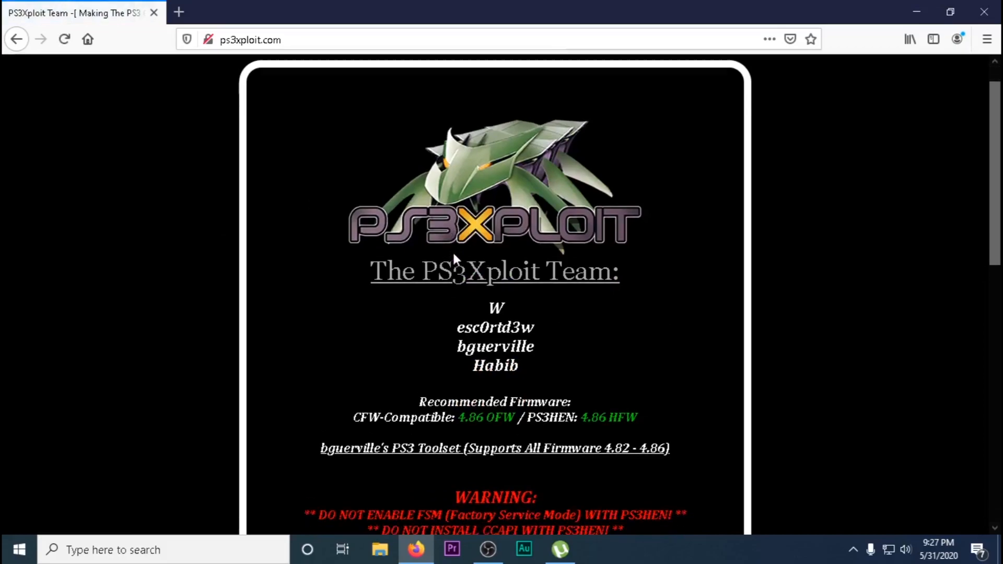
pyautogui.scroll(-3)
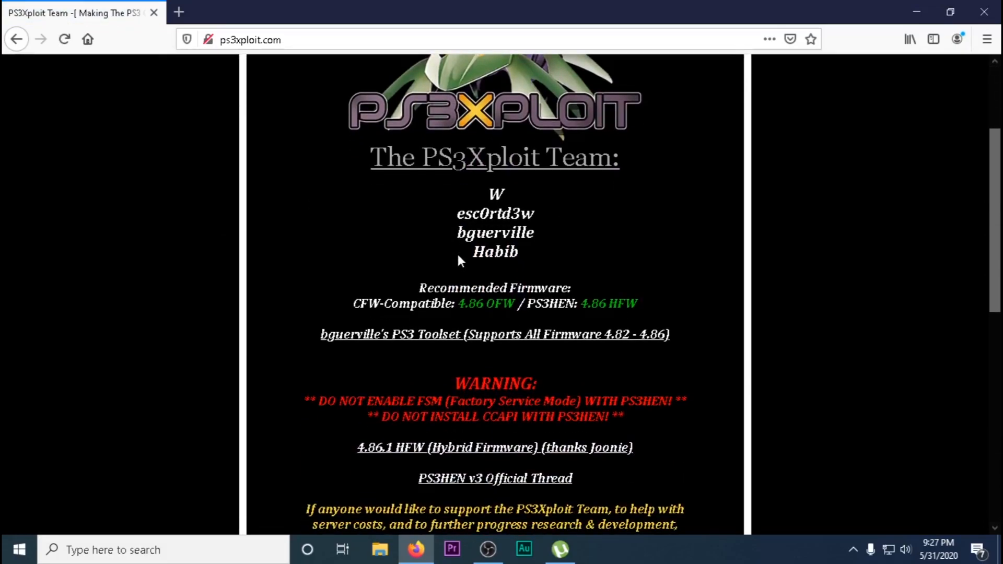
pyautogui.click(494, 447)
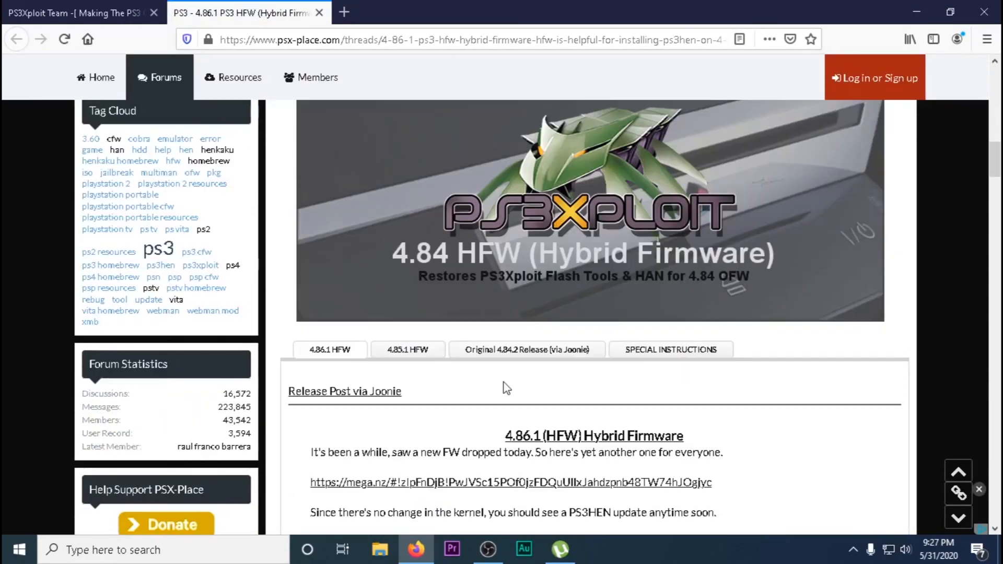
# Step: Download HFW_4.86.1_03_30_2020.zip from MEGA and return to the PSX-Place thread
pyautogui.scroll(-3)
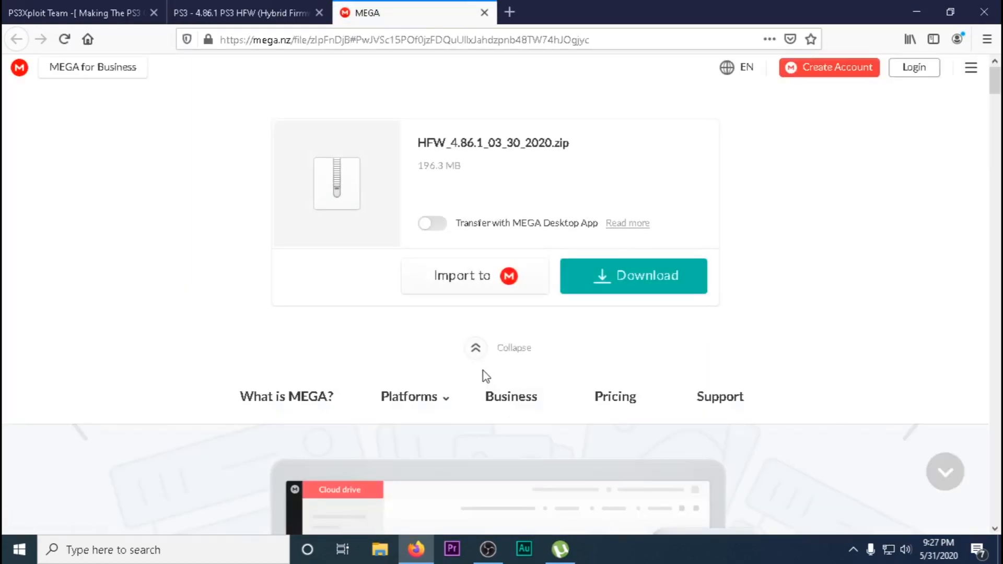
pyautogui.click(632, 275)
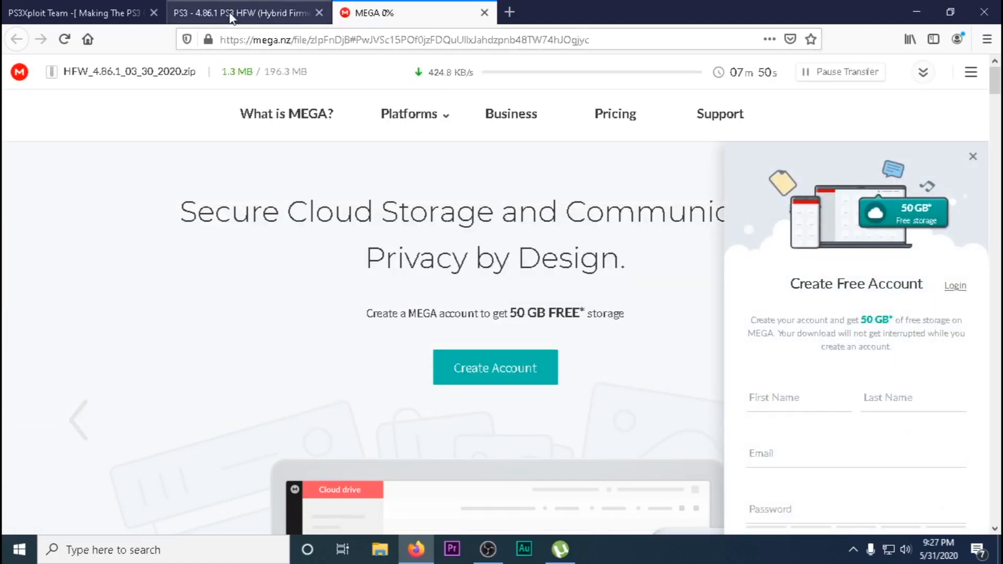
pyautogui.click(246, 12)
pyautogui.write('rebug')
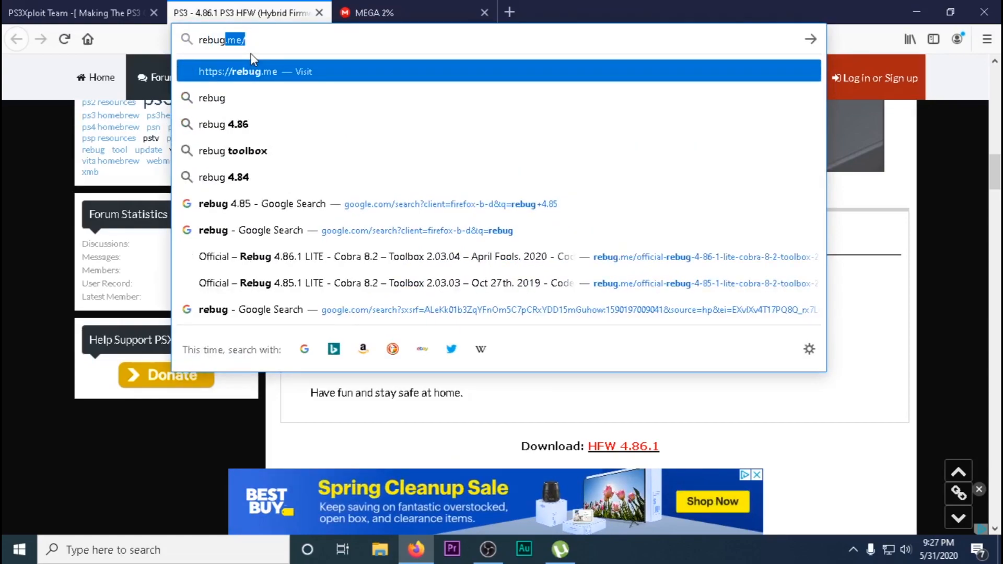
# Step: Read the rebug.me Official Rebug 4.86.1 LITE page down to its download links, then close it
pyautogui.press('Backspace')
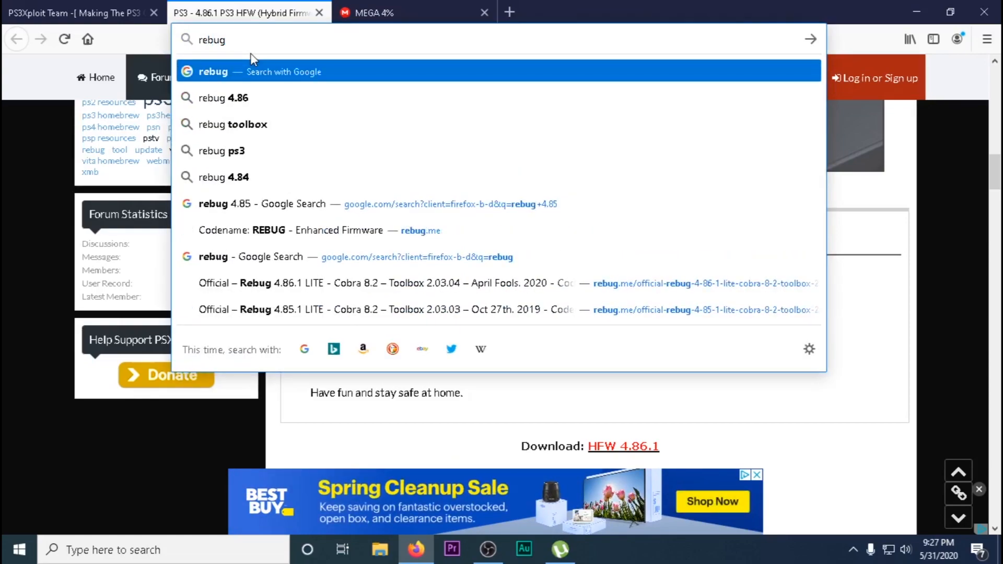
pyautogui.write('4.')
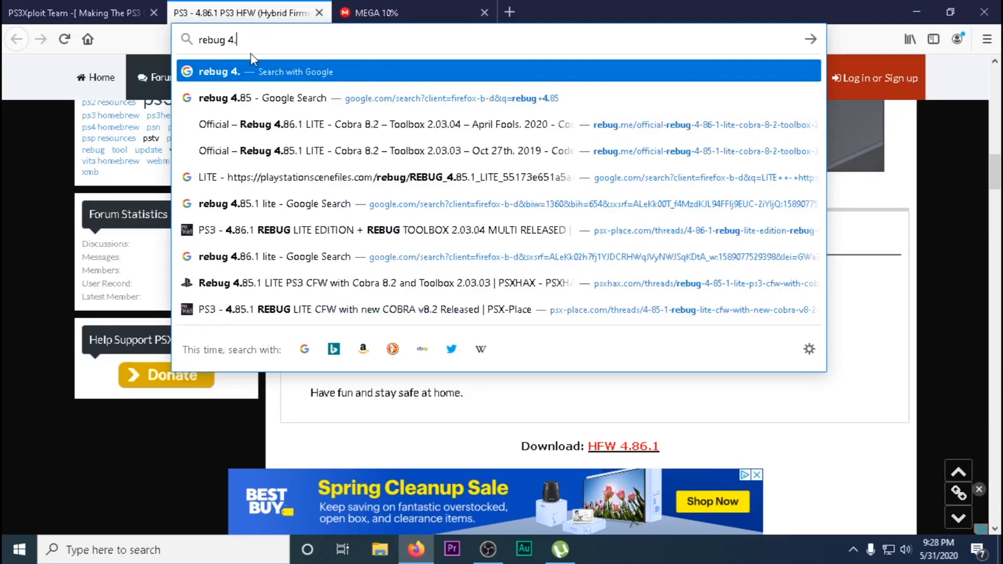
pyautogui.press('Return')
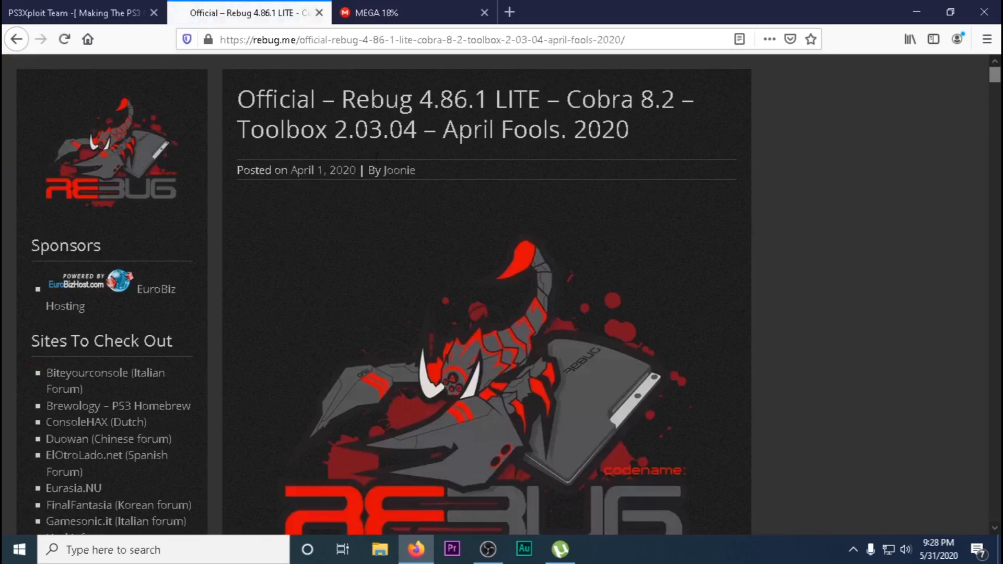
pyautogui.scroll(-3)
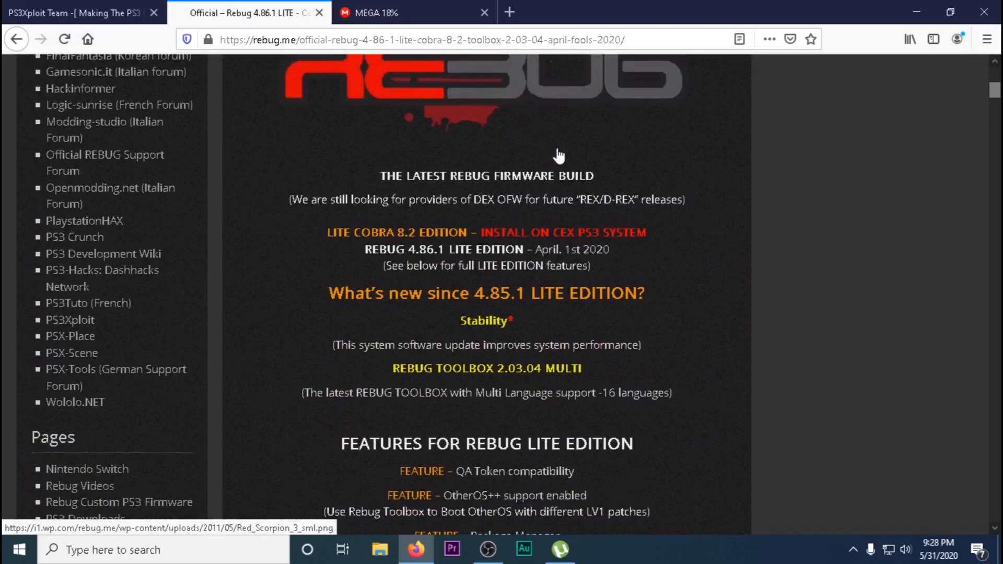
pyautogui.scroll(-3)
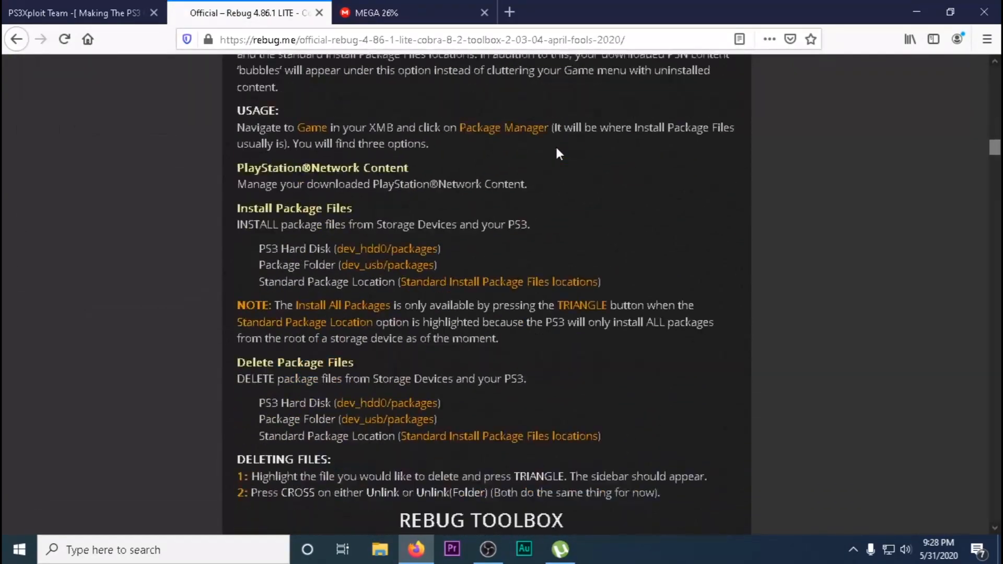
pyautogui.scroll(-3)
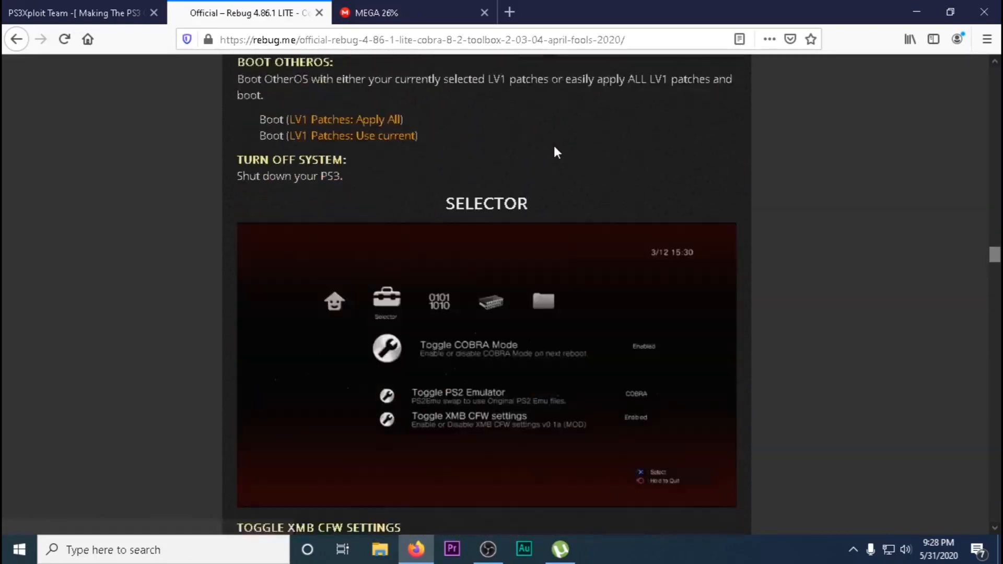
pyautogui.scroll(-3)
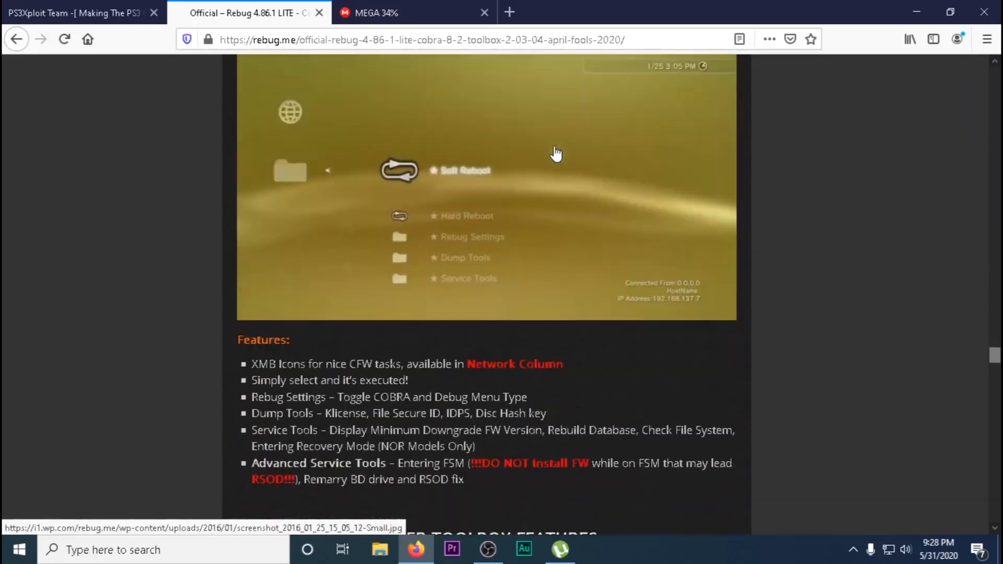
pyautogui.scroll(-3)
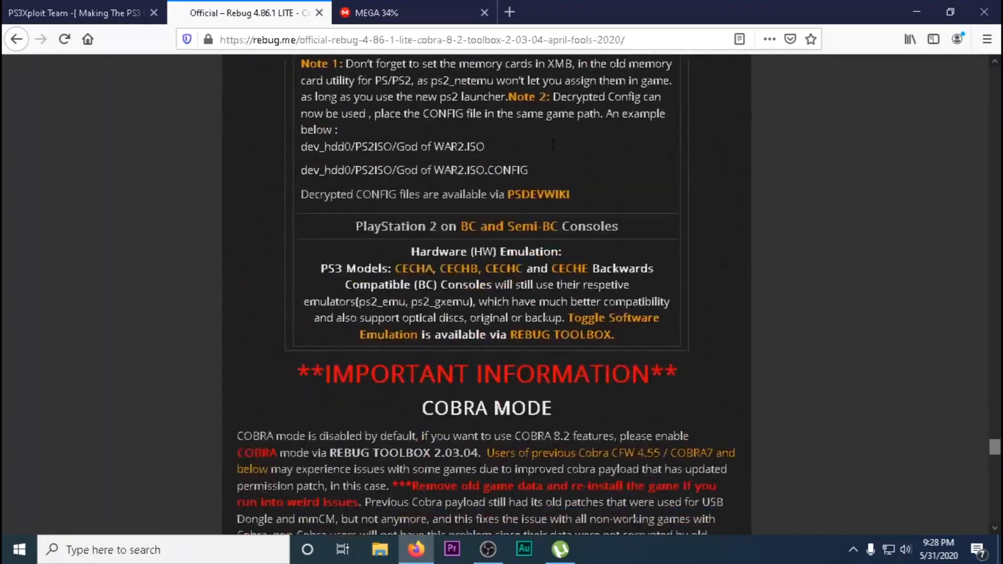
pyautogui.scroll(-3)
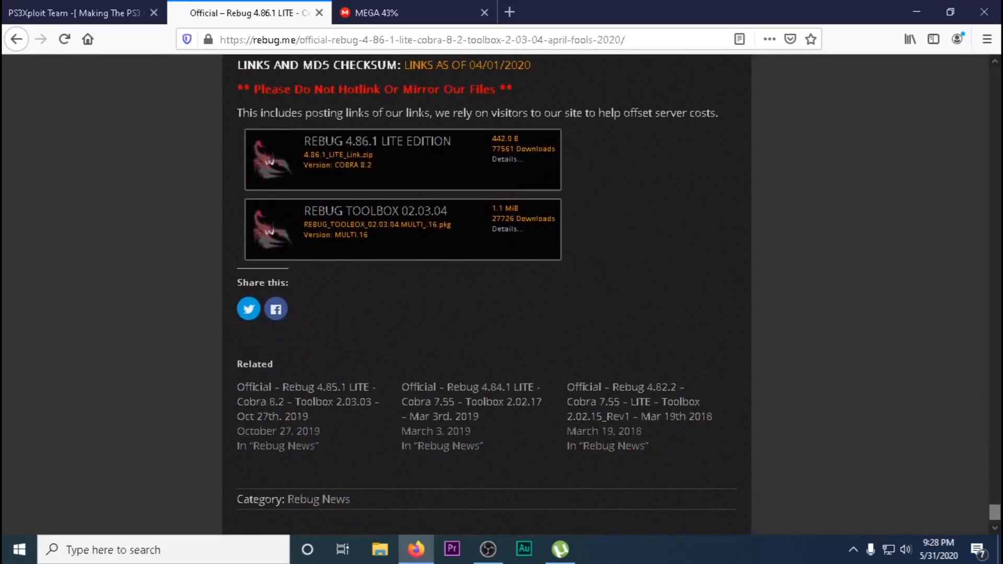
pyautogui.click(506, 160)
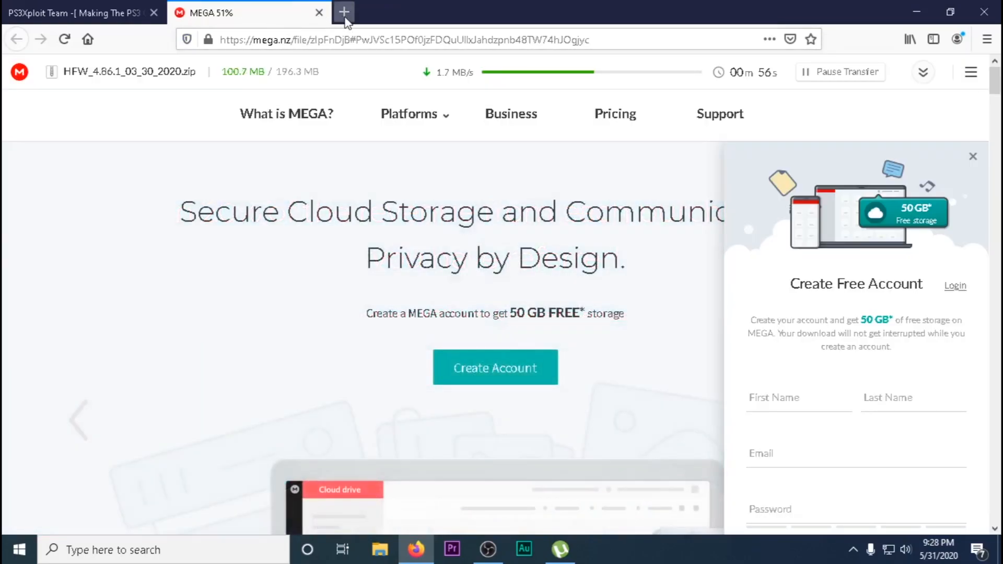
# Step: Open store.brewology.com in a new tab and go to its What's New list
pyautogui.click(344, 12)
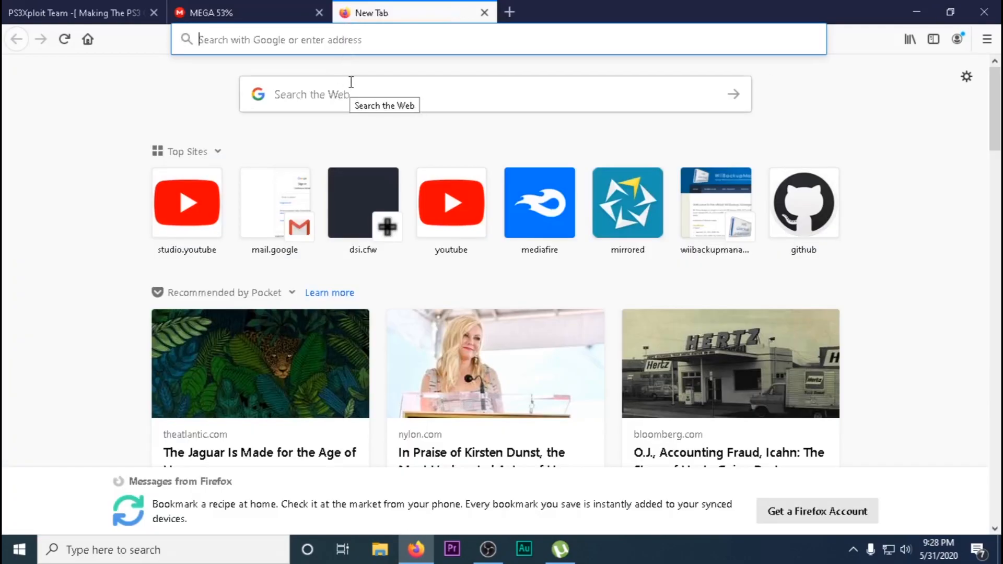
pyautogui.write('brewology')
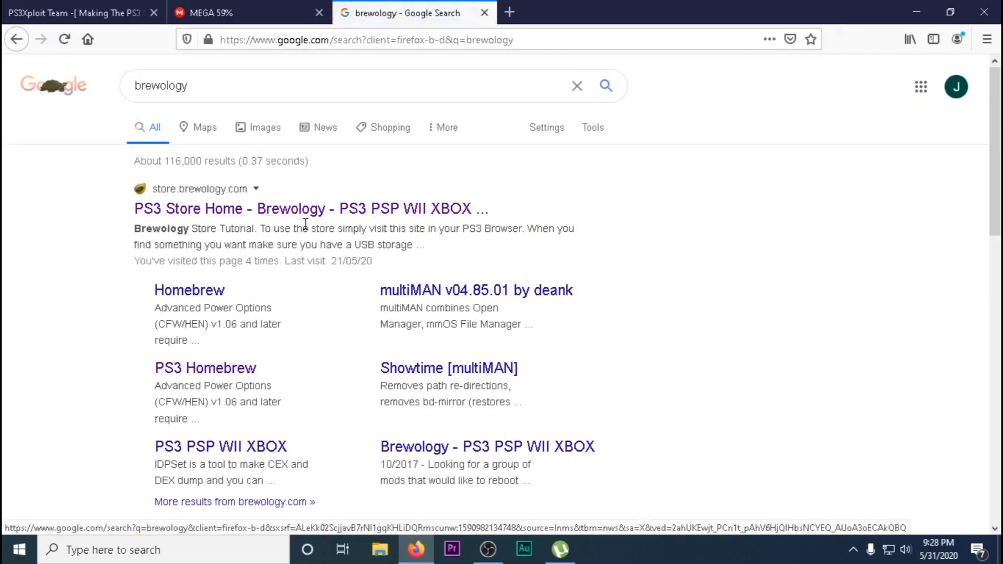
pyautogui.click(310, 209)
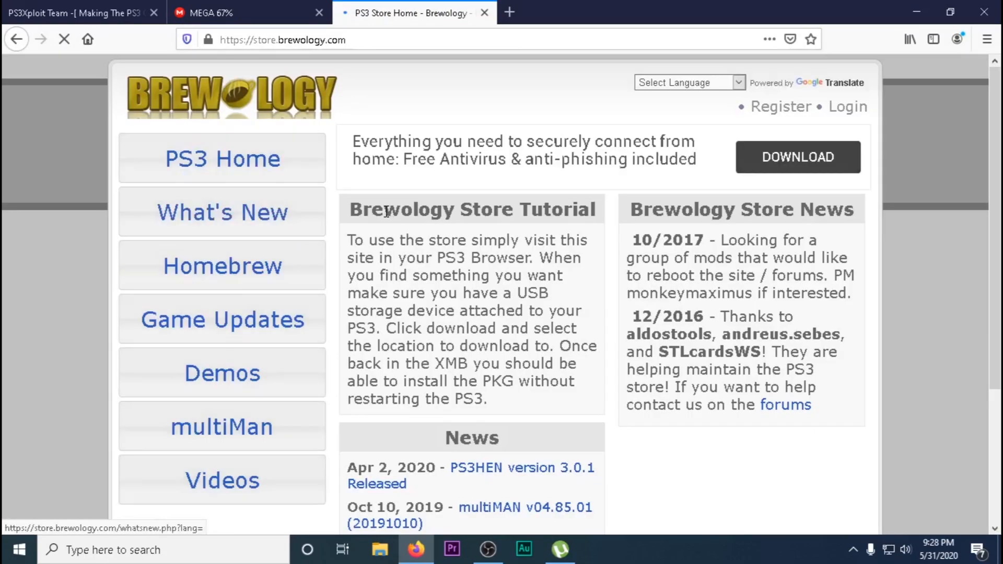
pyautogui.click(222, 212)
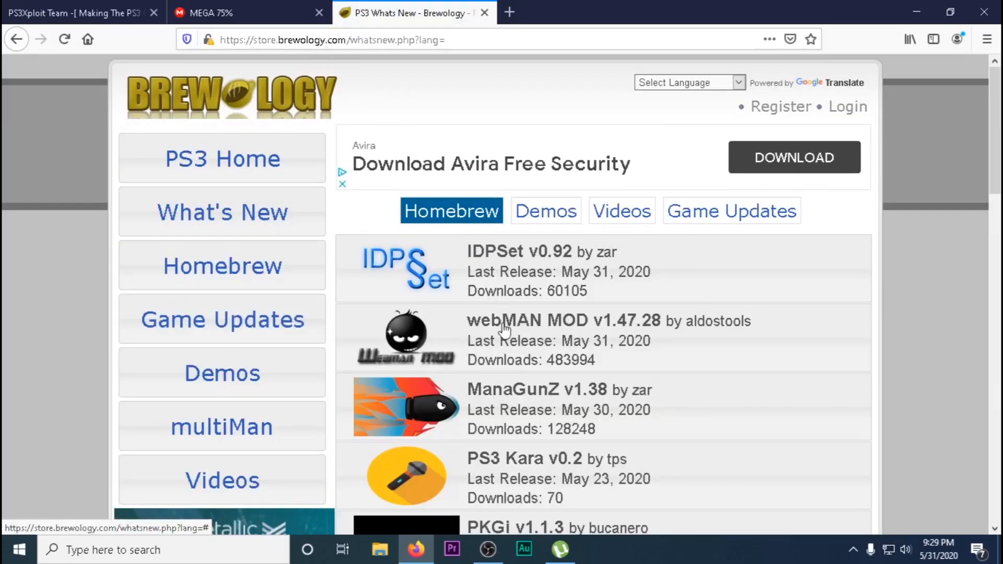
# Step: Save webMAN MOD's PKG/ROM Launcher, PSP Minis Launcher and Reload XMB addon packages
pyautogui.click(563, 321)
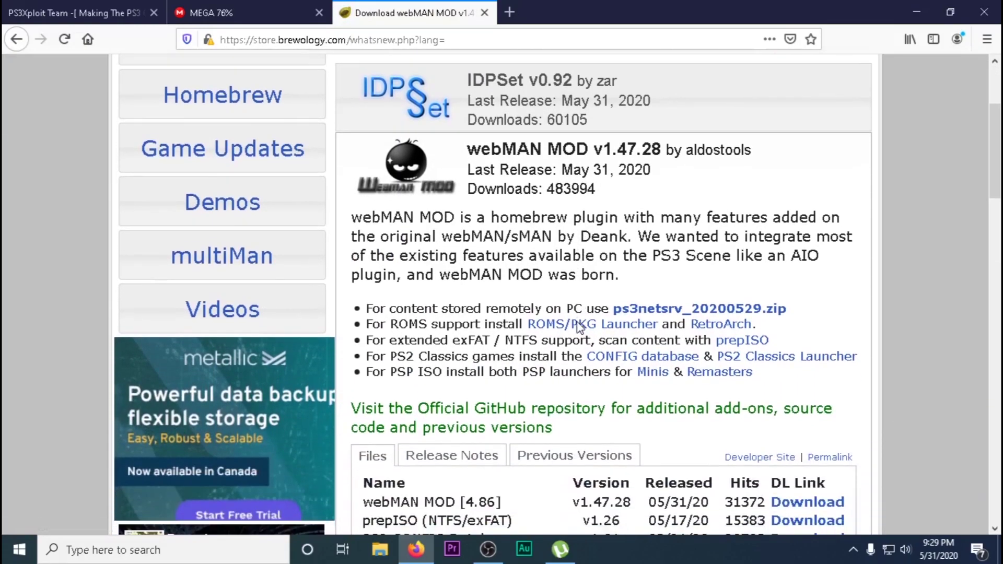
pyautogui.scroll(-3)
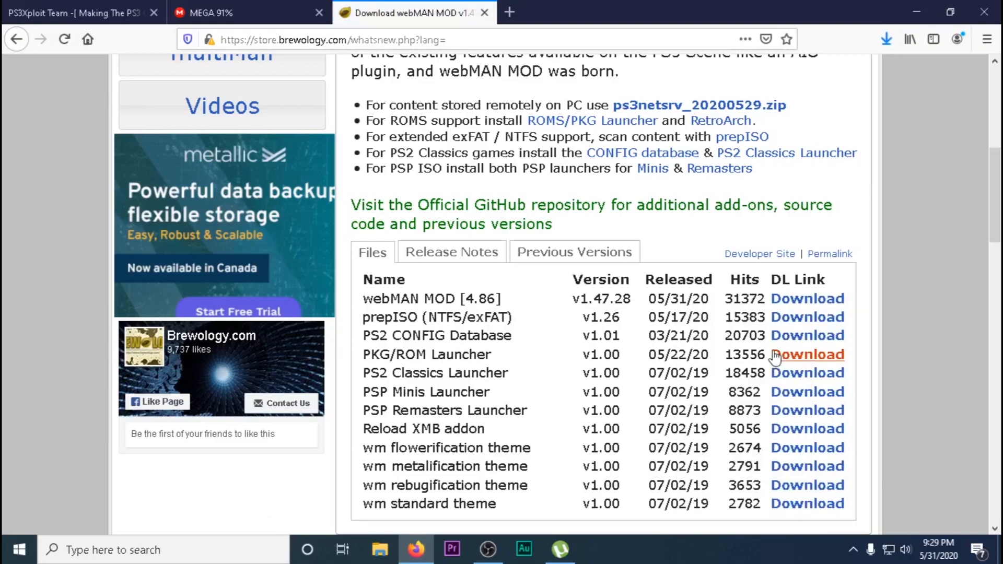
pyautogui.click(807, 335)
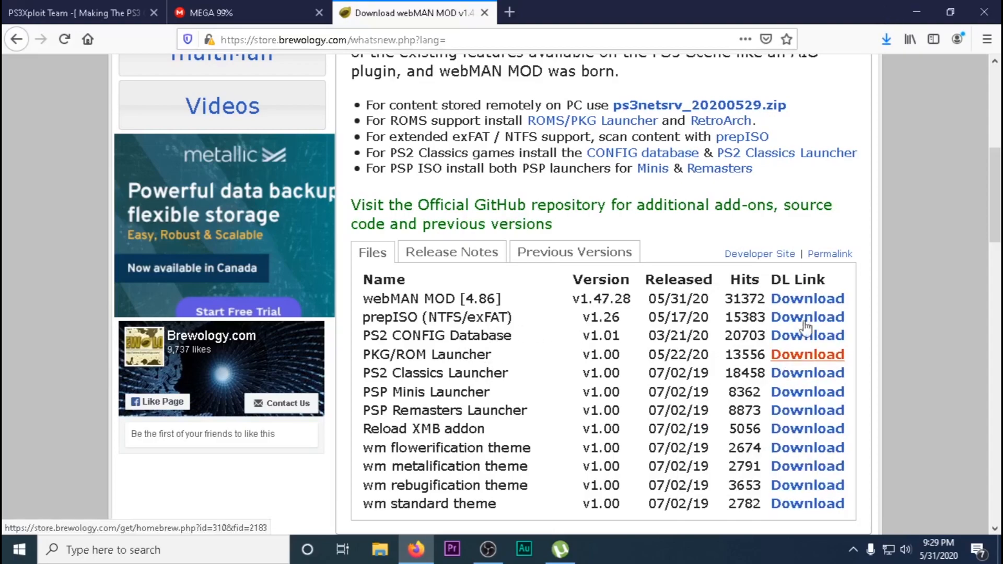
pyautogui.click(885, 39)
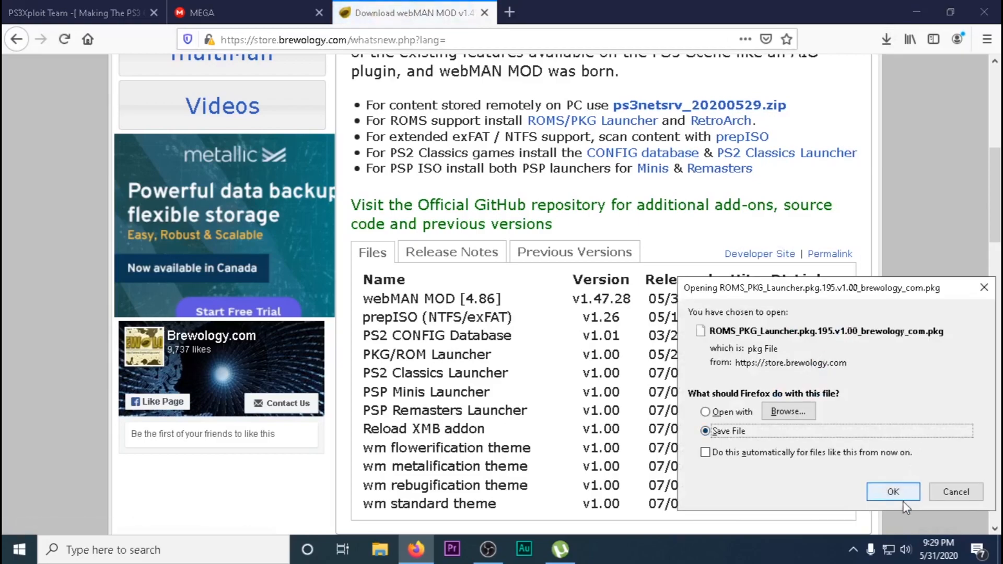
pyautogui.click(891, 492)
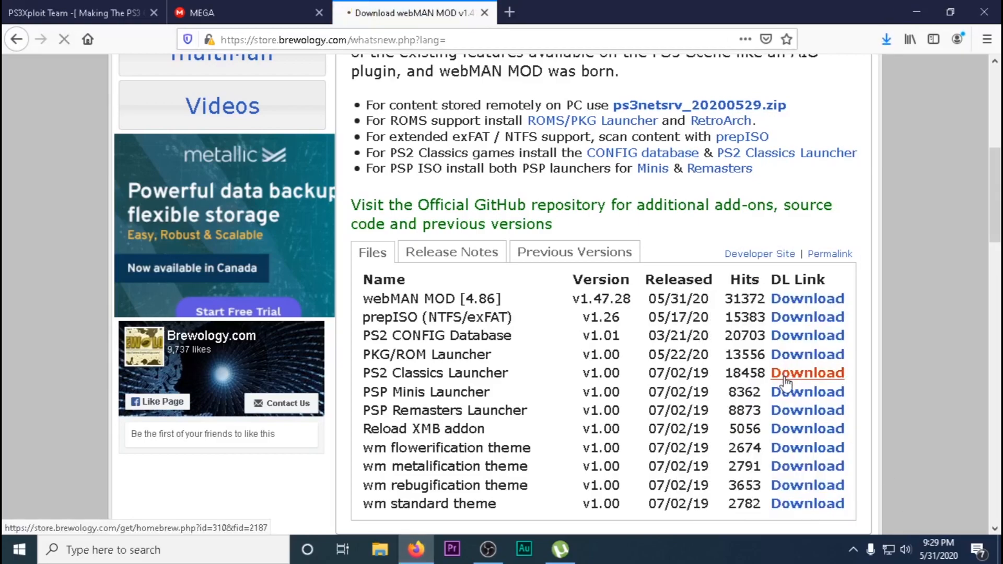
pyautogui.moveTo(807, 391)
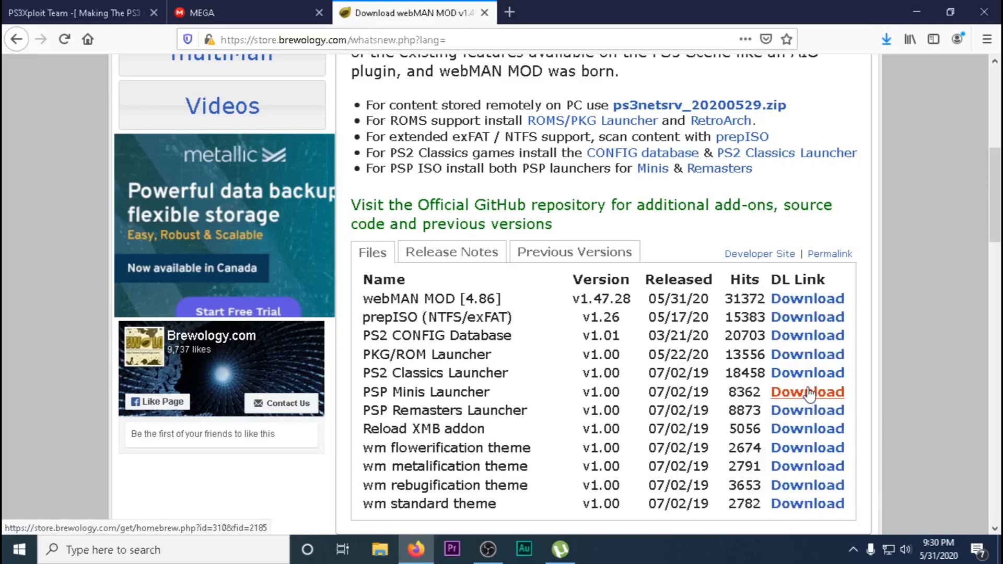
pyautogui.click(806, 391)
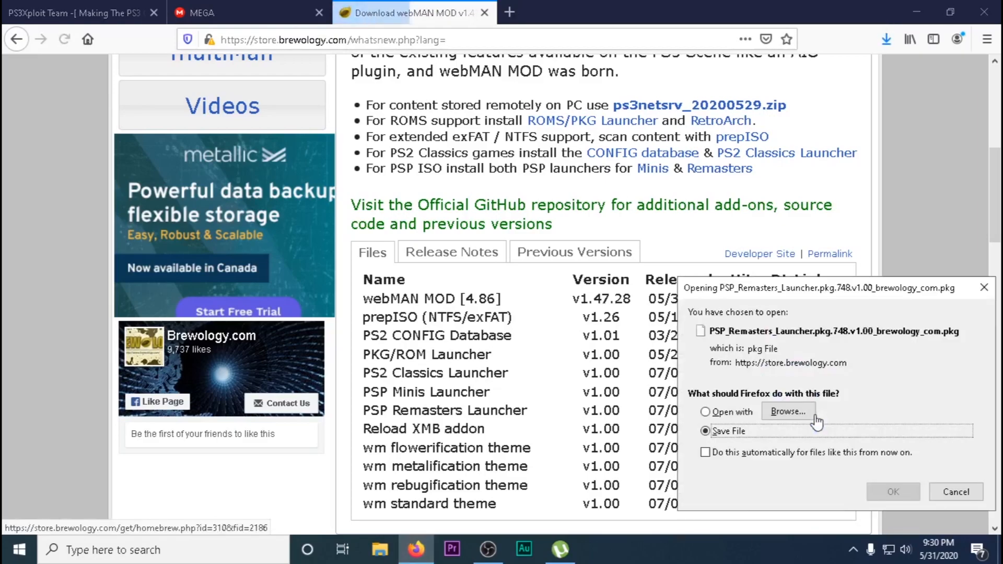
pyautogui.click(955, 492)
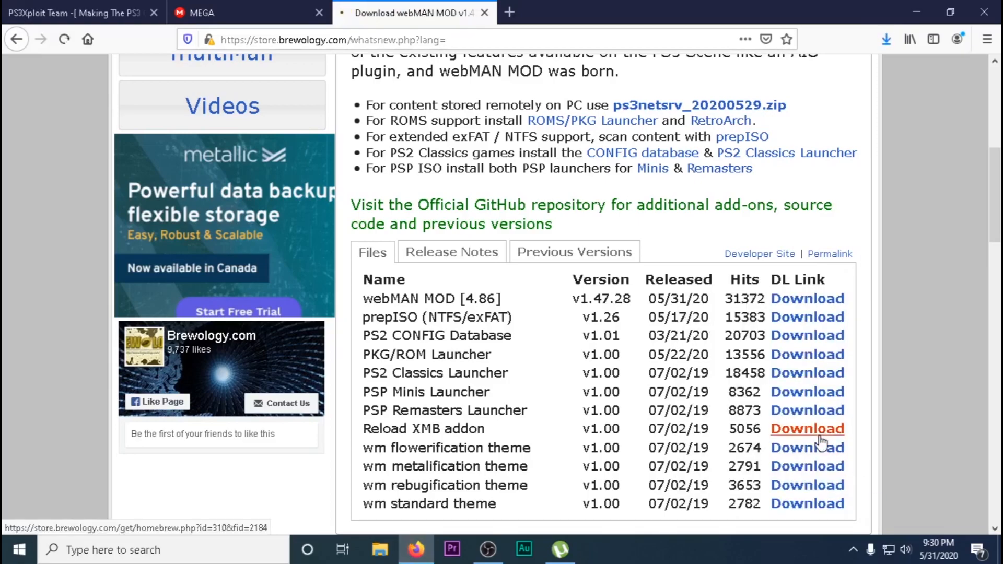
pyautogui.moveTo(635, 285)
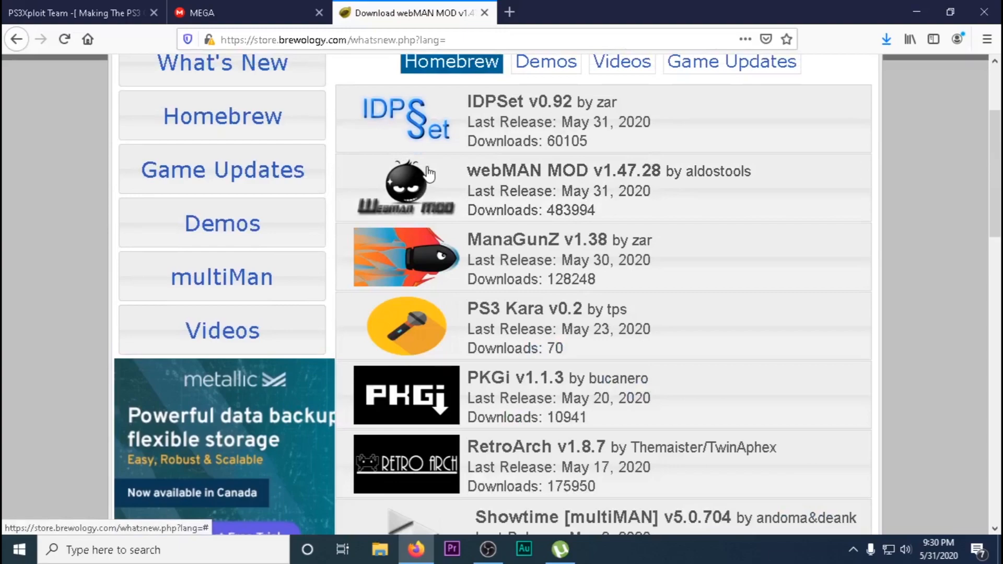
# Step: Expand Brewology's RetroArch entry and scroll to the v1.8.5 stable build CEX link
pyautogui.click(536, 447)
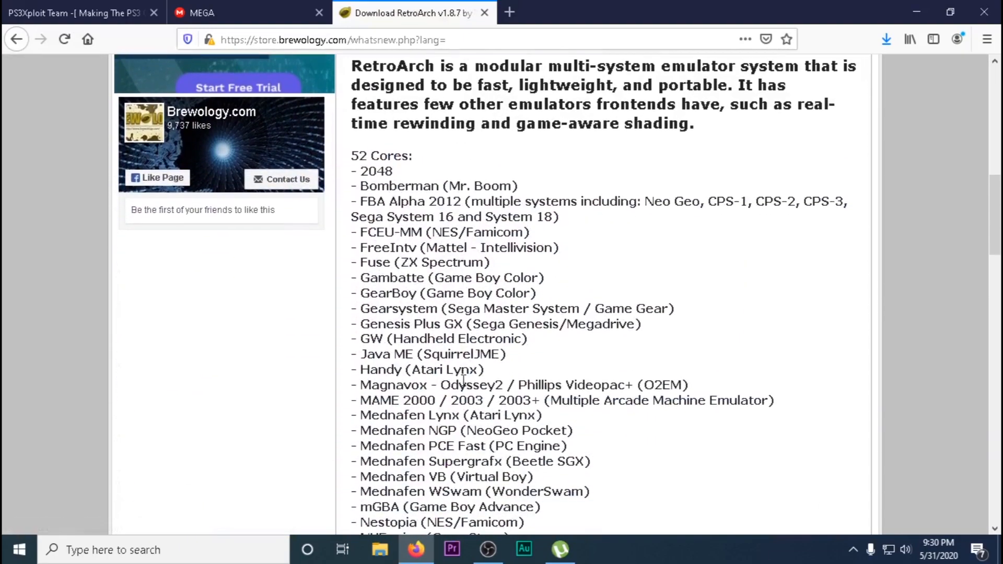
pyautogui.scroll(-3)
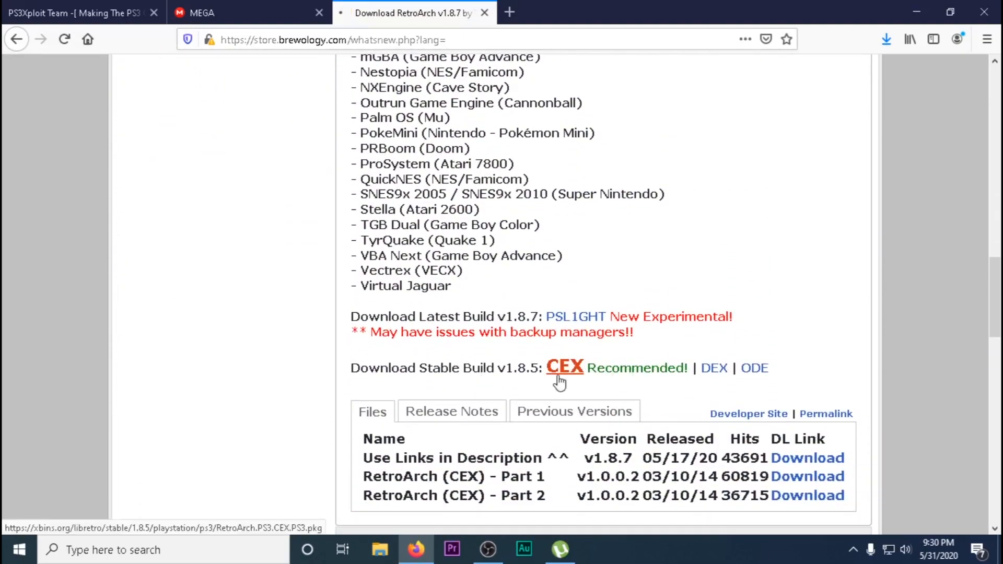
pyautogui.moveTo(554, 130)
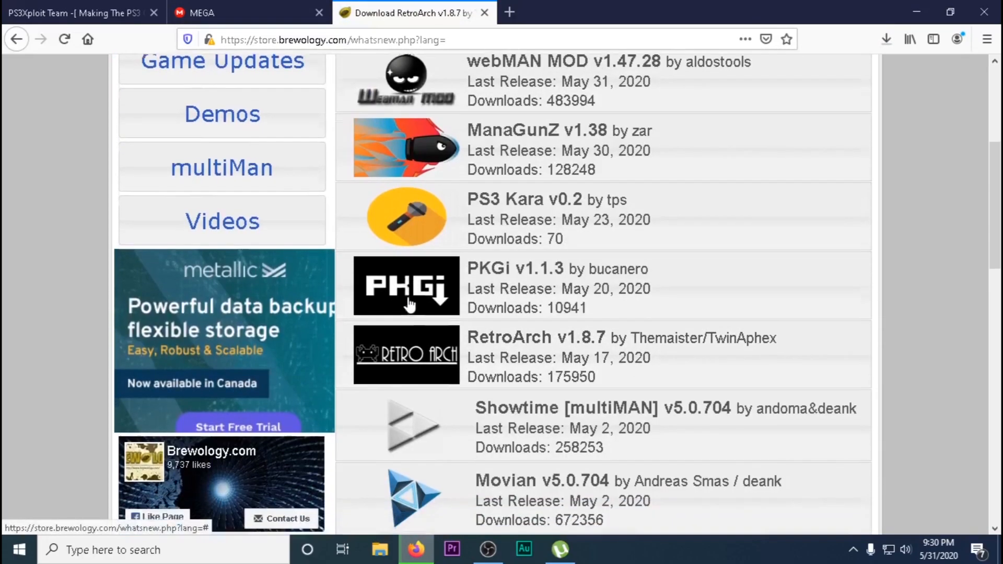
pyautogui.scroll(-3)
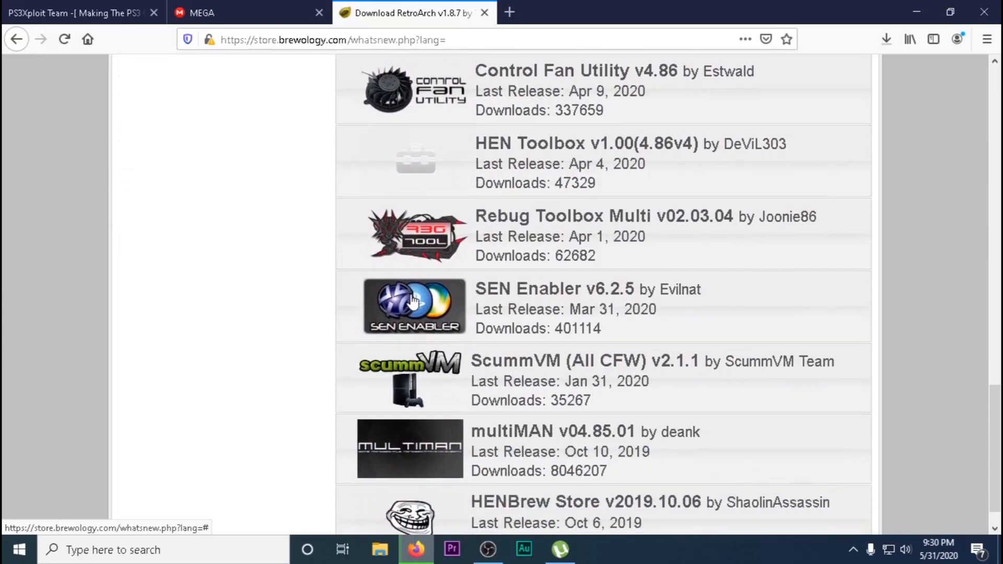
# Step: Open the multiMAN v04.85.01 entry for its BASE package, then scroll back up
pyautogui.click(553, 432)
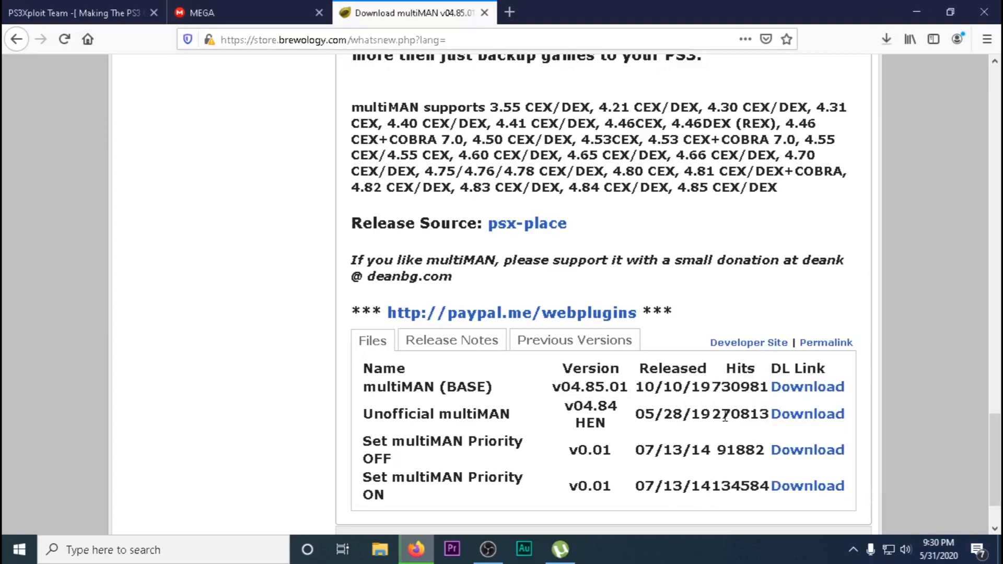
pyautogui.scroll(3)
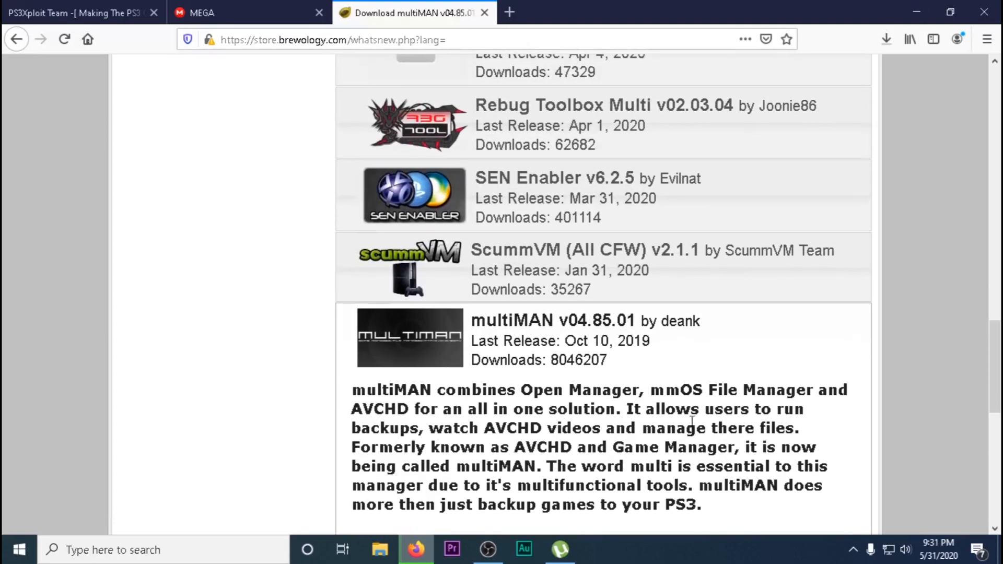
pyautogui.scroll(3)
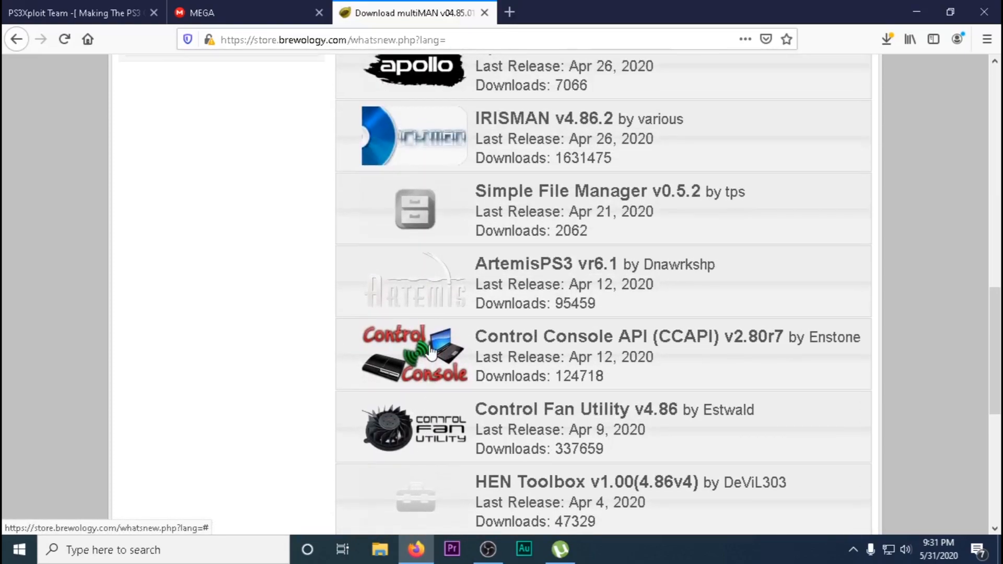
# Step: Retry the failed RetroArch.PS3.CEX.PS3.pkg download from Show All Downloads, then close Library
pyautogui.scroll(3)
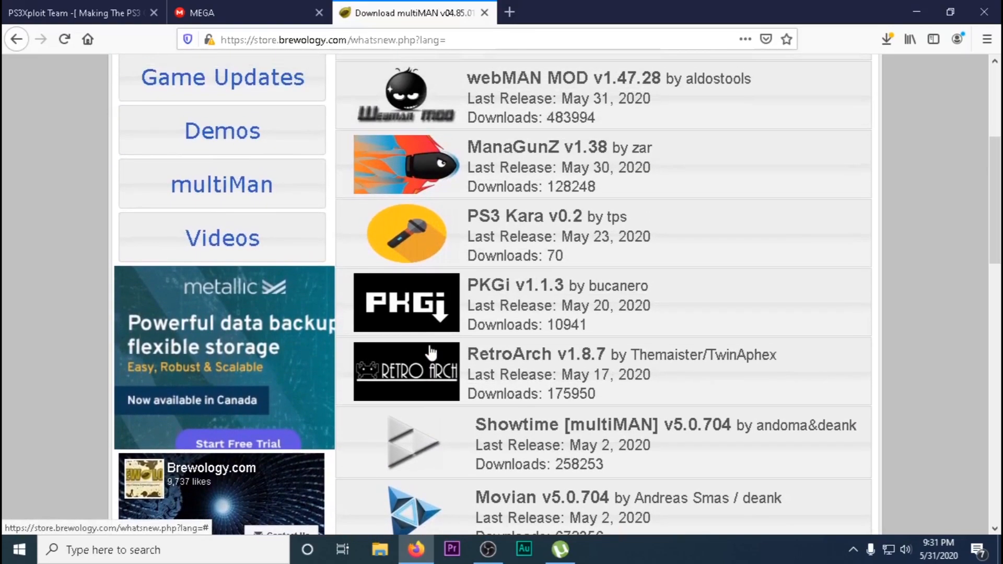
pyautogui.click(887, 39)
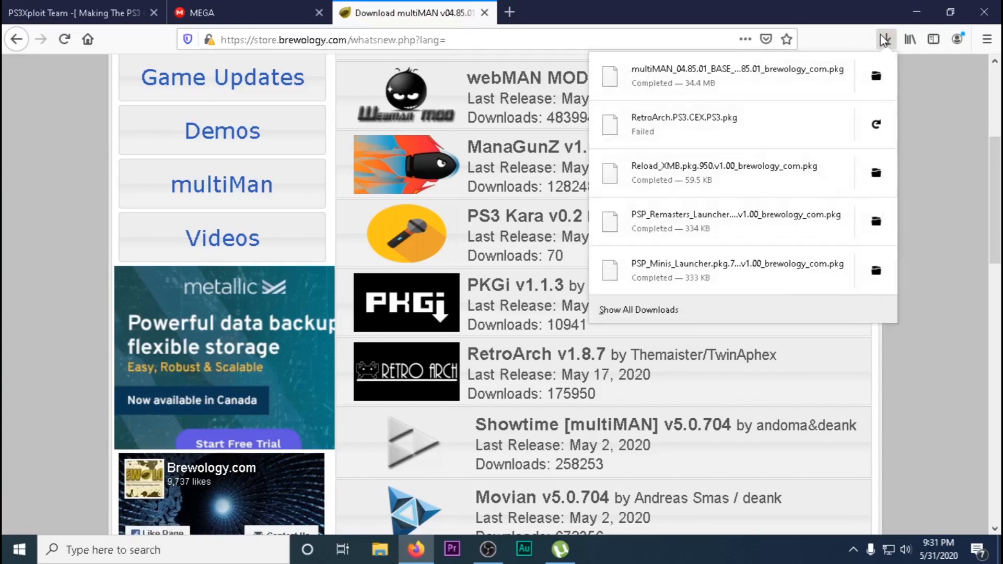
pyautogui.click(637, 310)
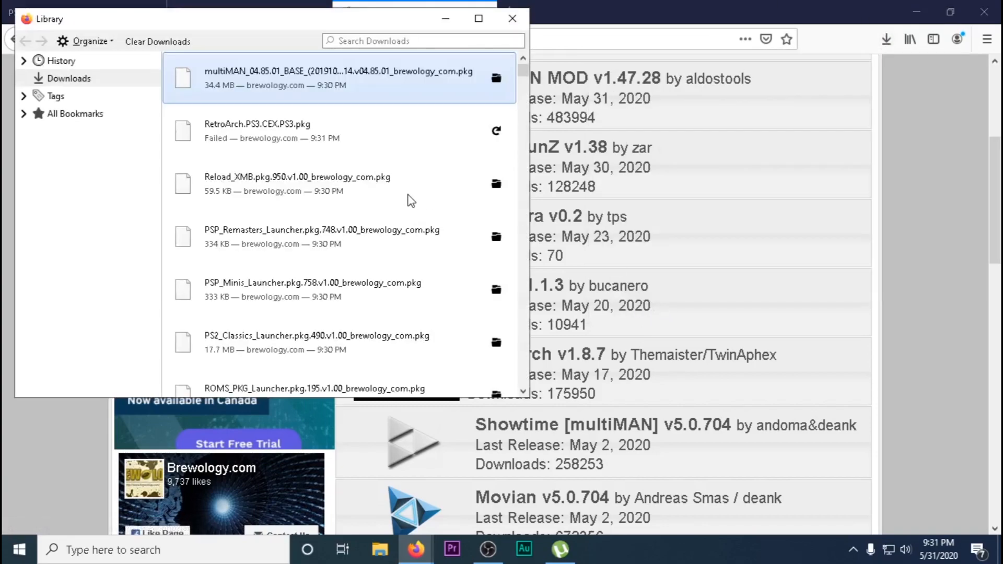
pyautogui.click(496, 130)
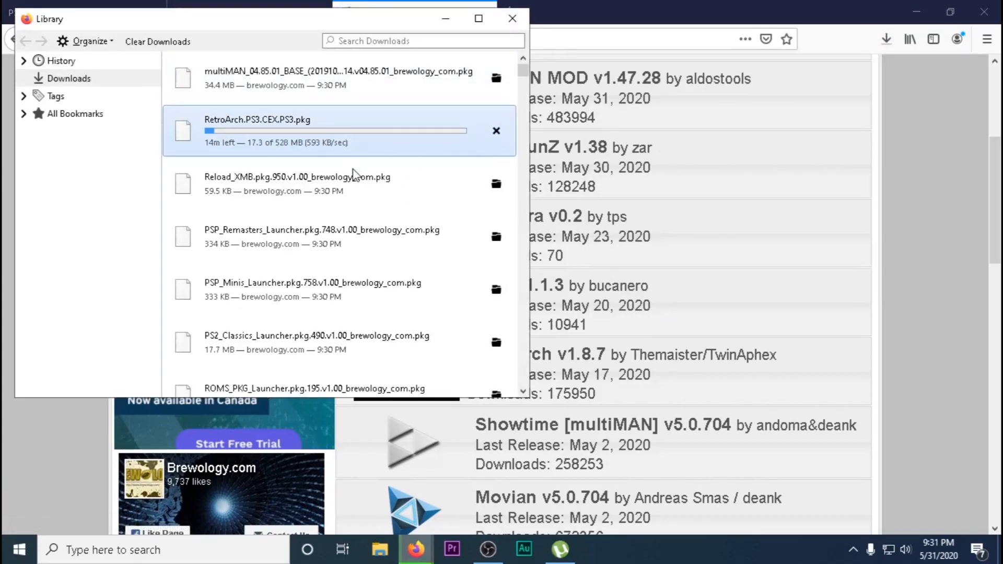
pyautogui.scroll(-3)
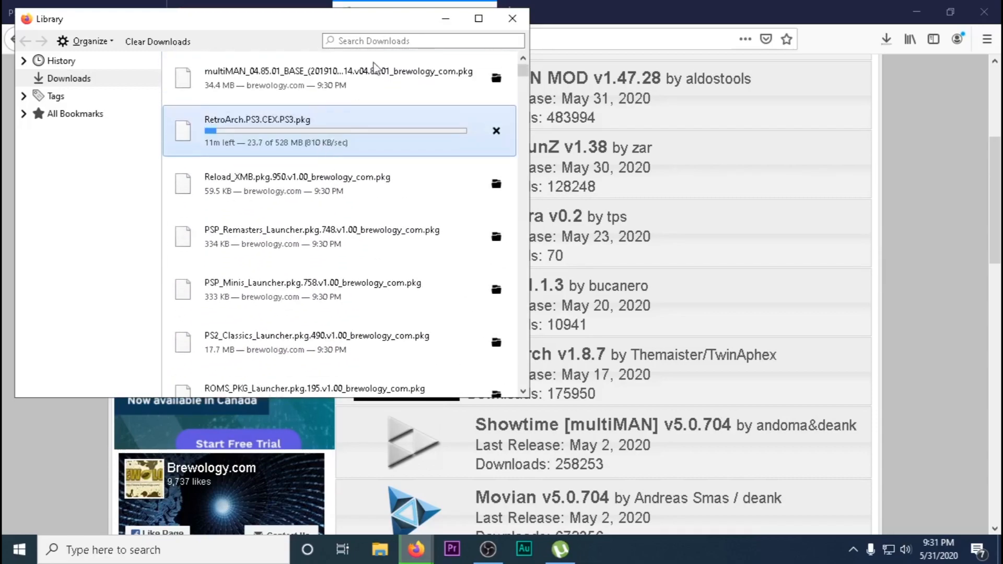
pyautogui.click(511, 17)
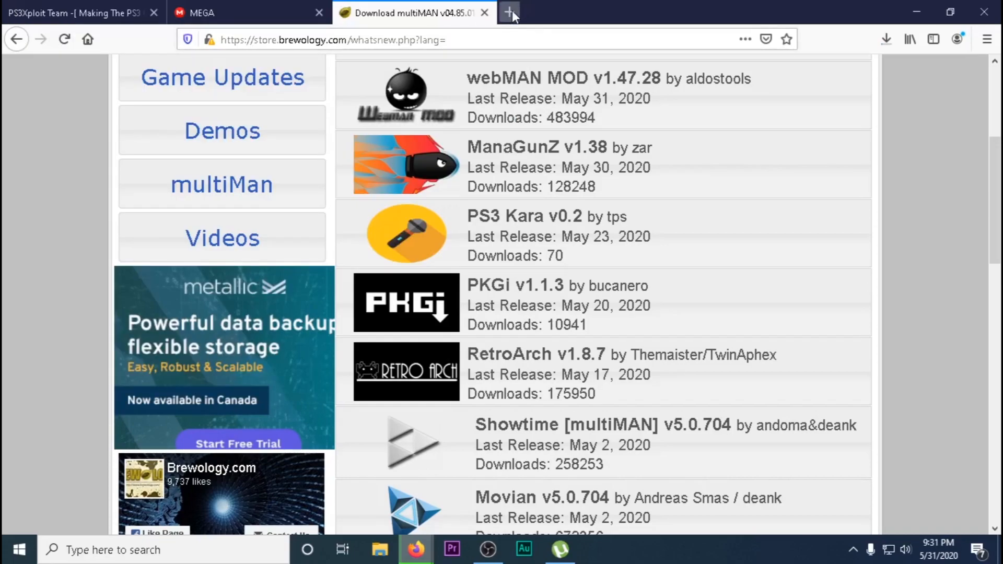
pyautogui.moveTo(507, 185)
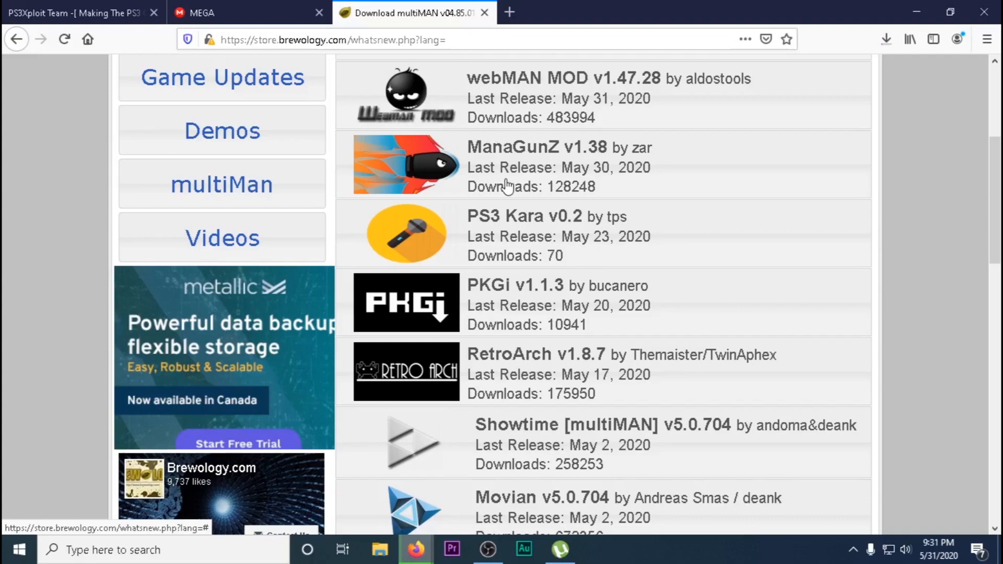
# Step: Reopen the RetroArch entry and watch the CEX package progress in the Downloads panel
pyautogui.click(886, 39)
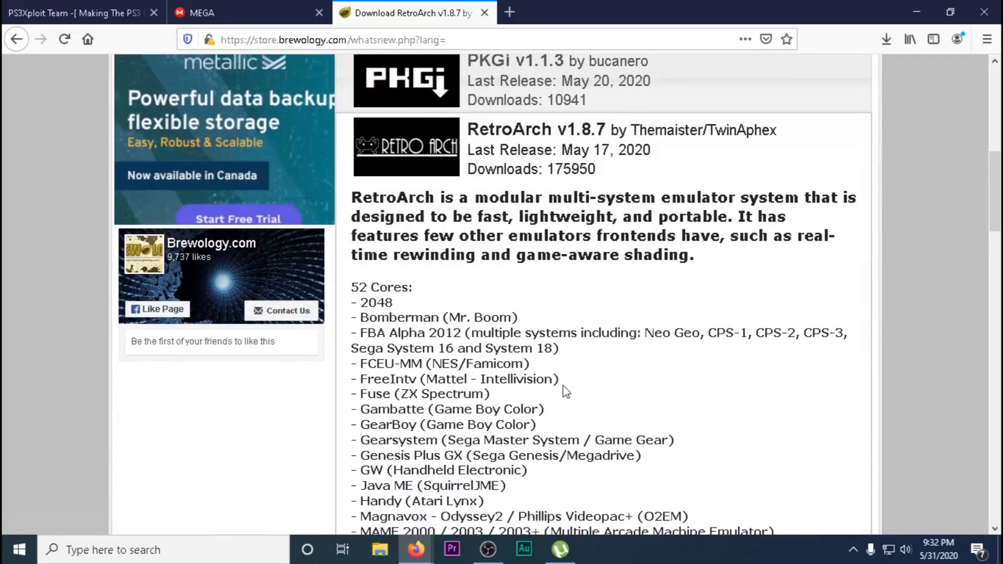
pyautogui.scroll(-3)
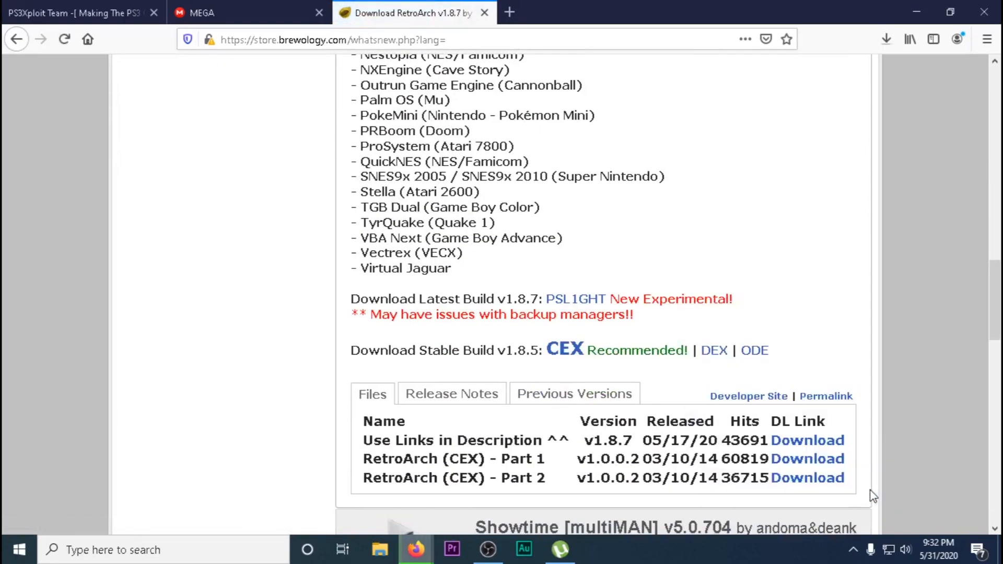
pyautogui.click(886, 40)
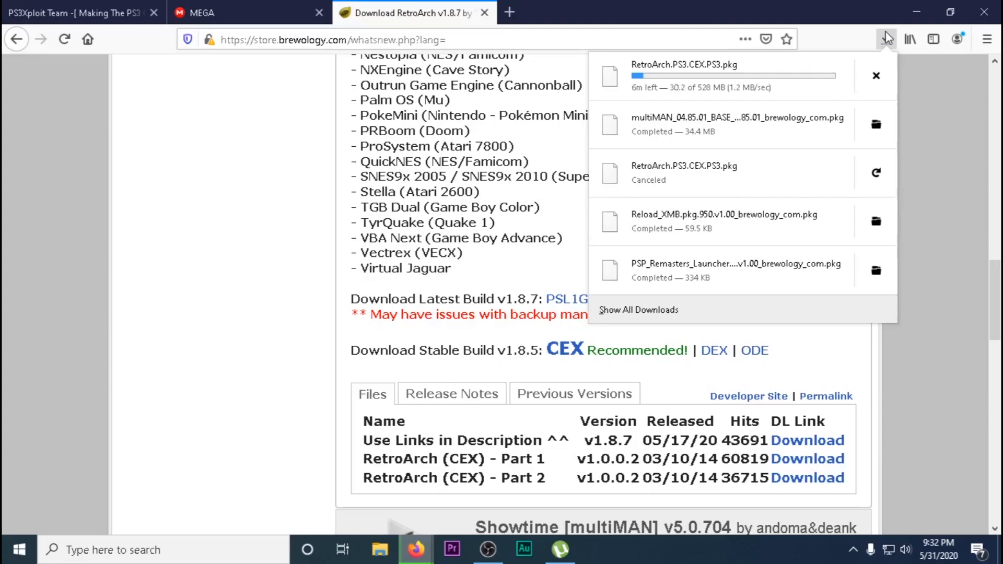
pyautogui.moveTo(487, 26)
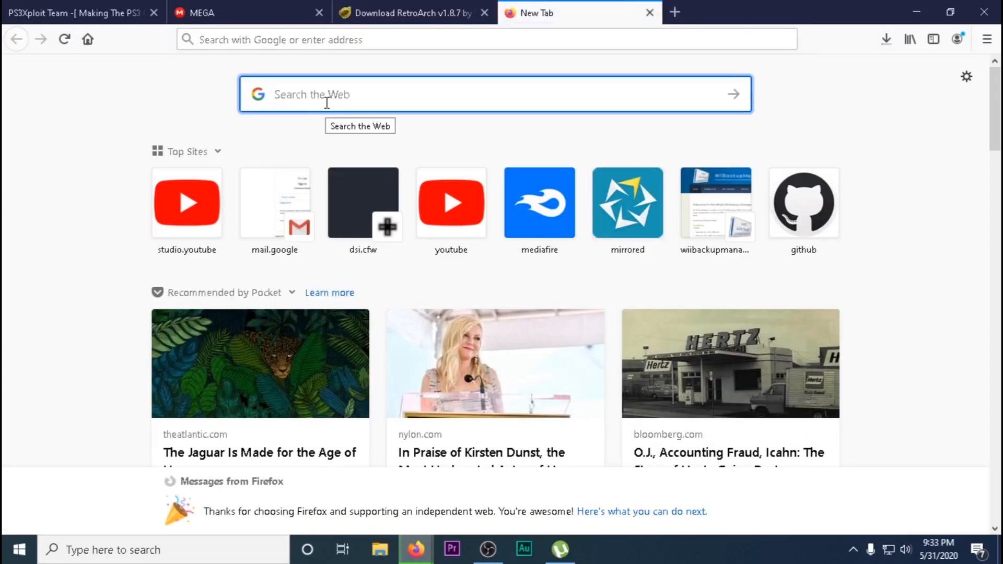
# Step: Search 'sony pfw ps3', agree on PlayStation's update page and save PS3UPDAT.PUP
pyautogui.write('sony pfw')
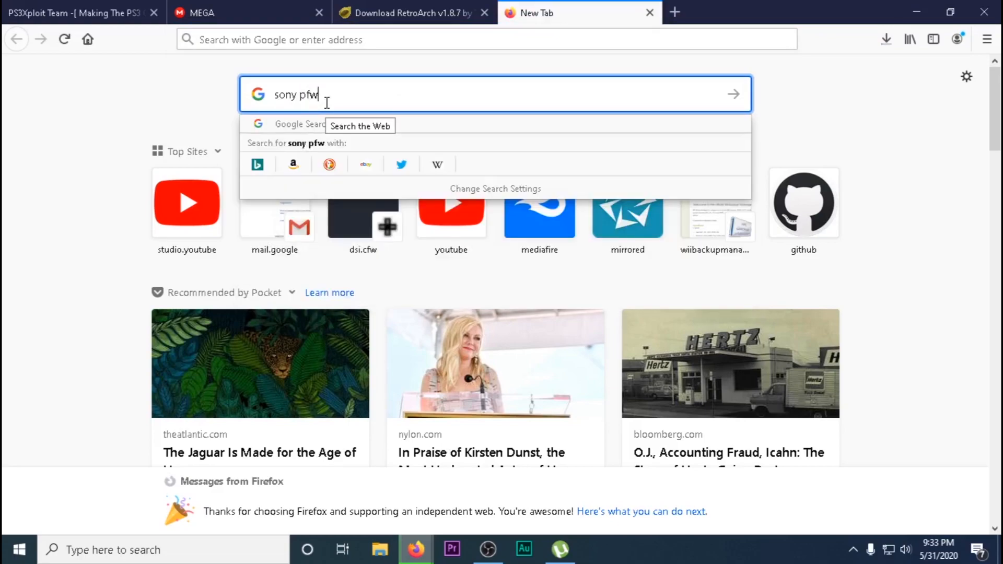
pyautogui.write('ps3')
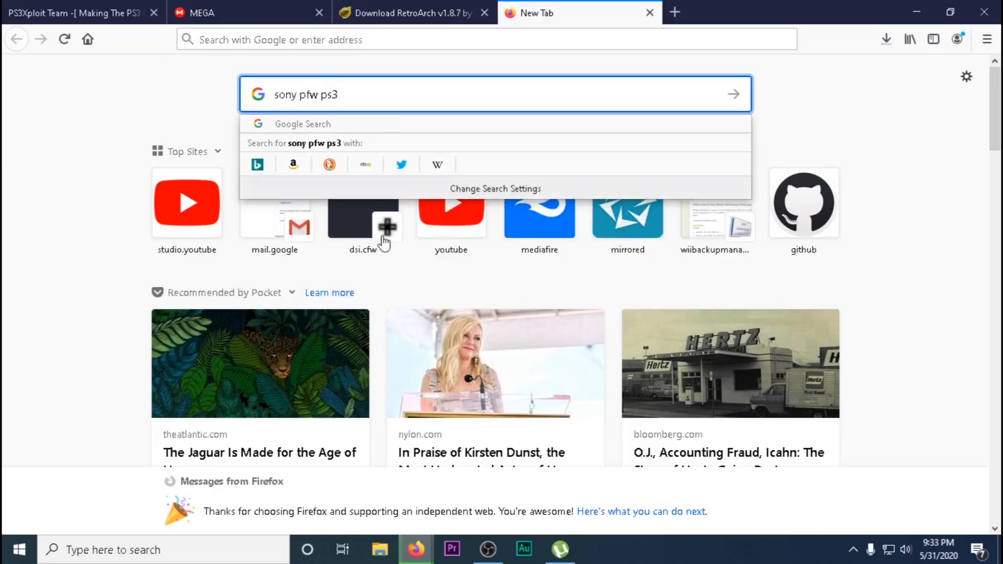
pyautogui.press('Return')
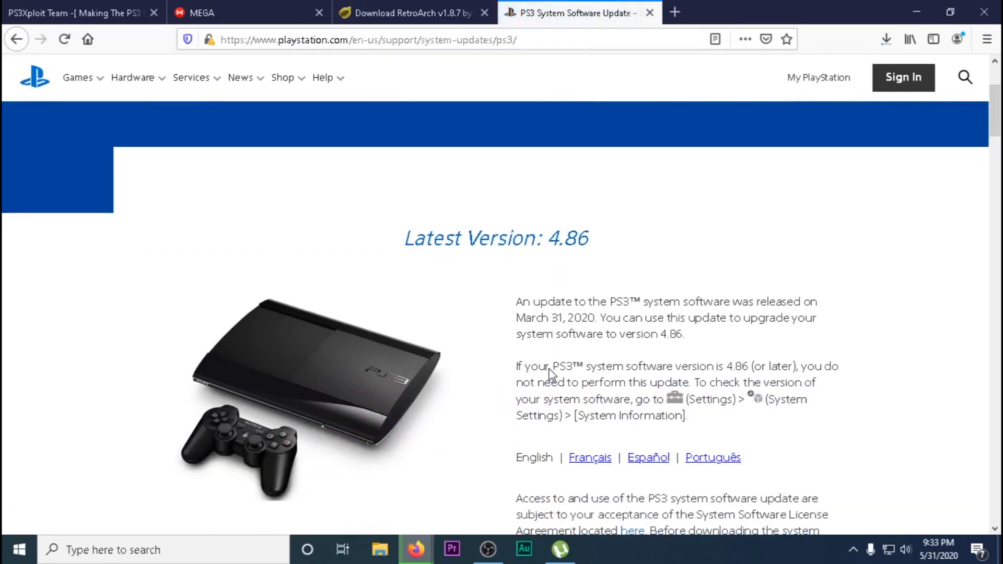
pyautogui.click(637, 372)
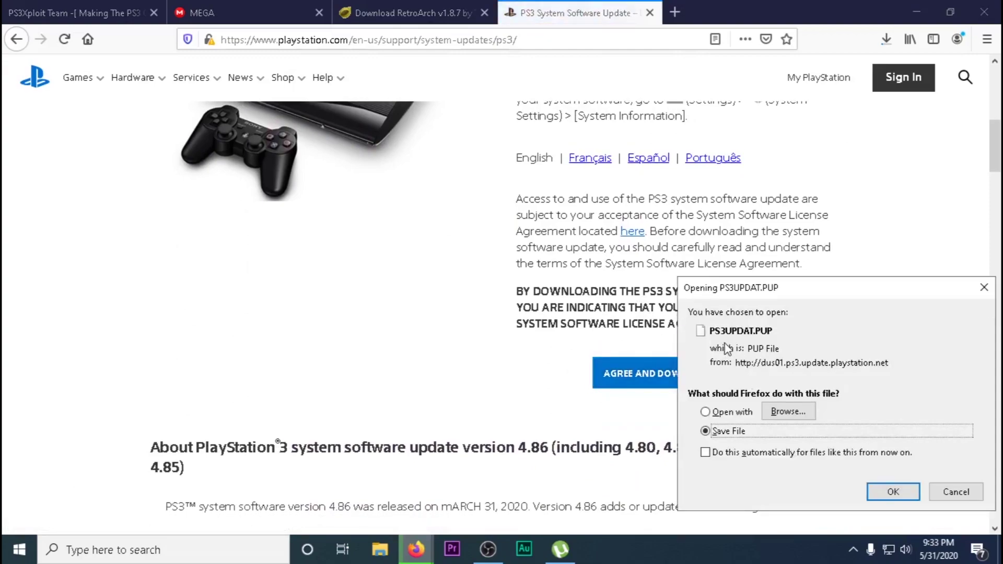
pyautogui.click(892, 492)
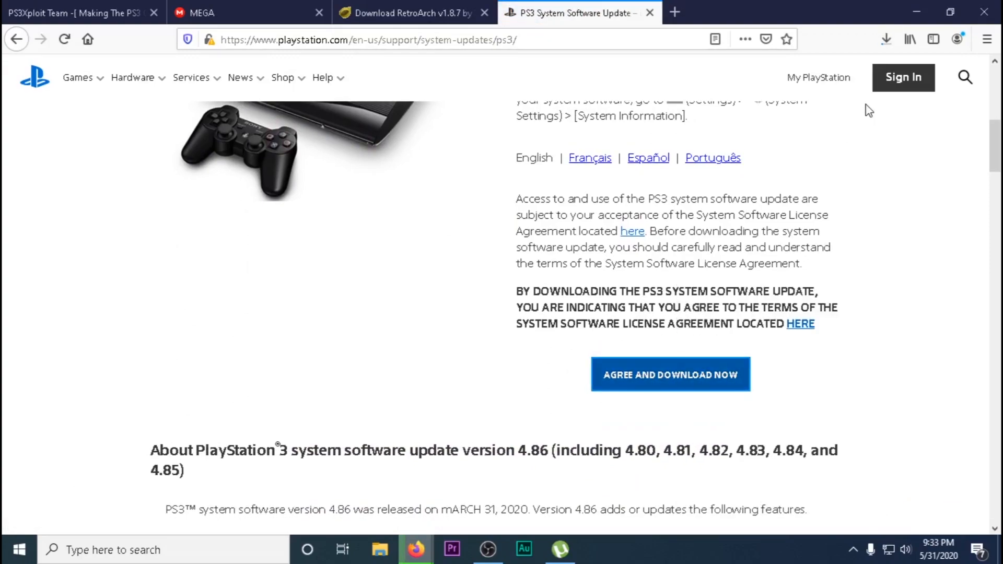
pyautogui.click(886, 40)
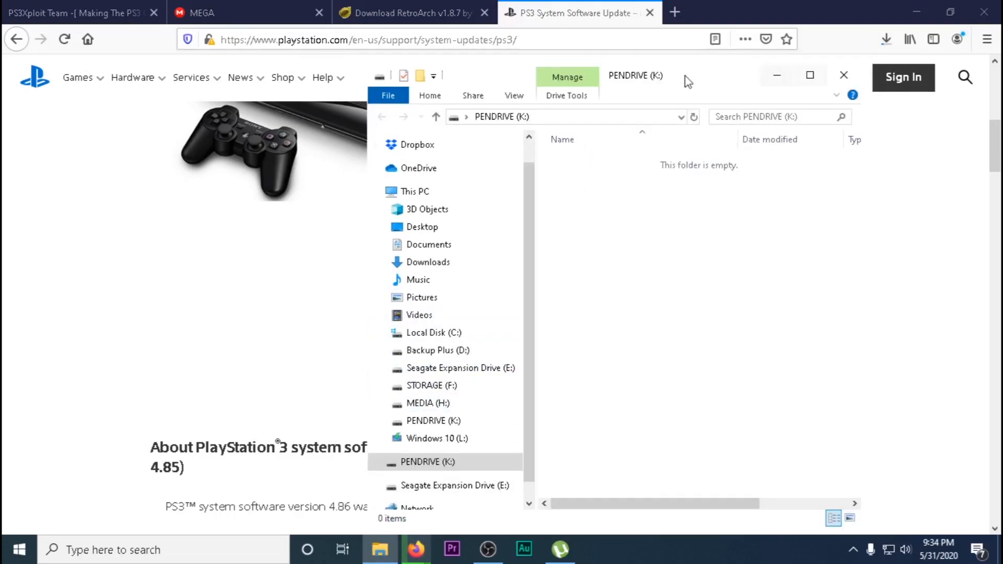
# Step: Close the open windows to return to the Windows desktop
pyautogui.click(887, 39)
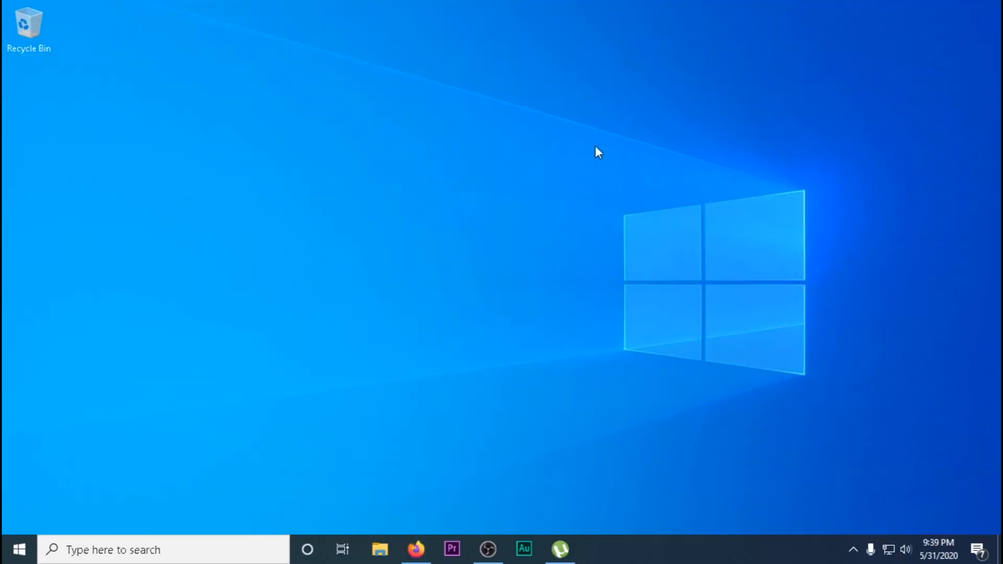
pyautogui.moveTo(403, 481)
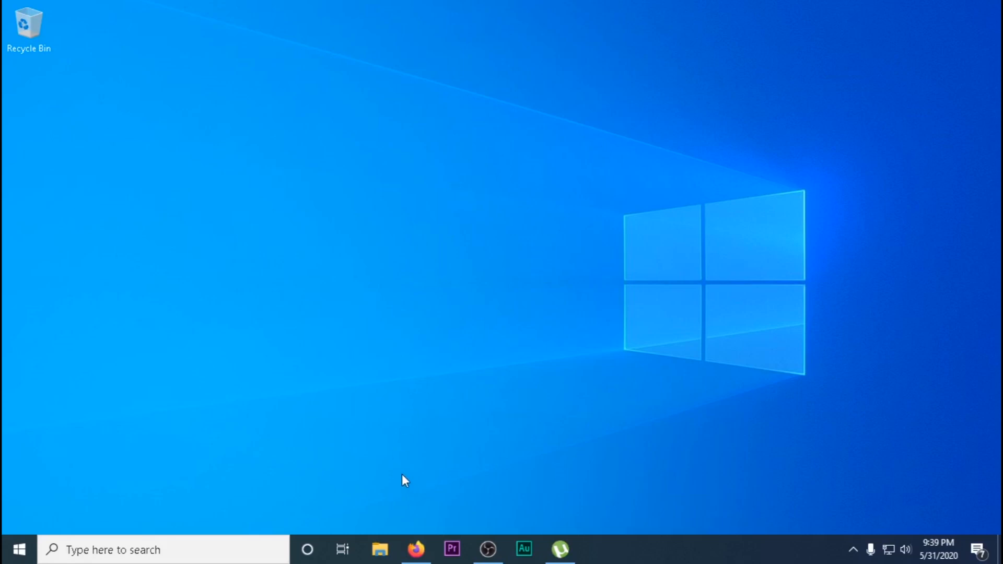
# Step: Format the PENDRIVE (K:) drive as FAT32 and close the format window
pyautogui.click(379, 549)
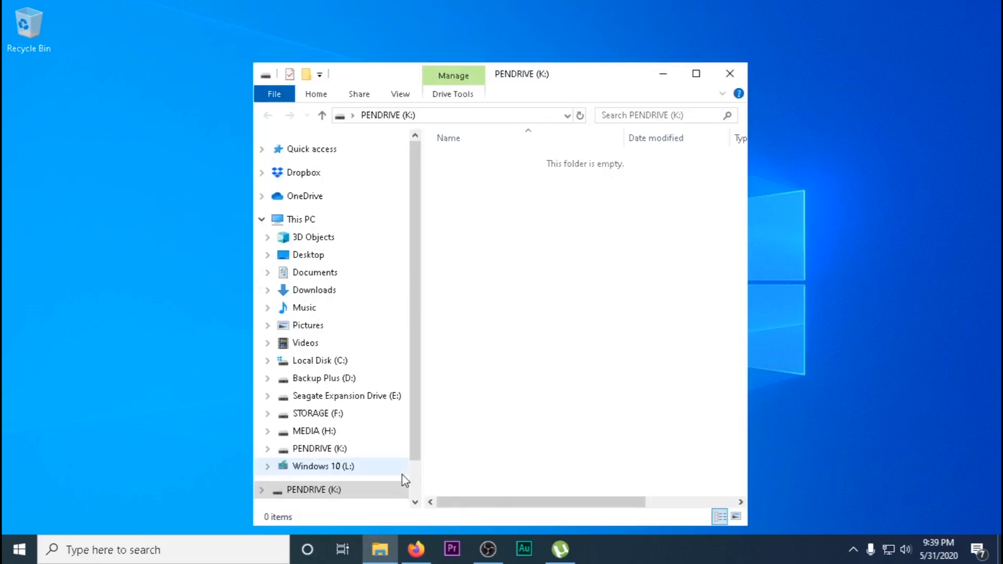
pyautogui.moveTo(473, 206)
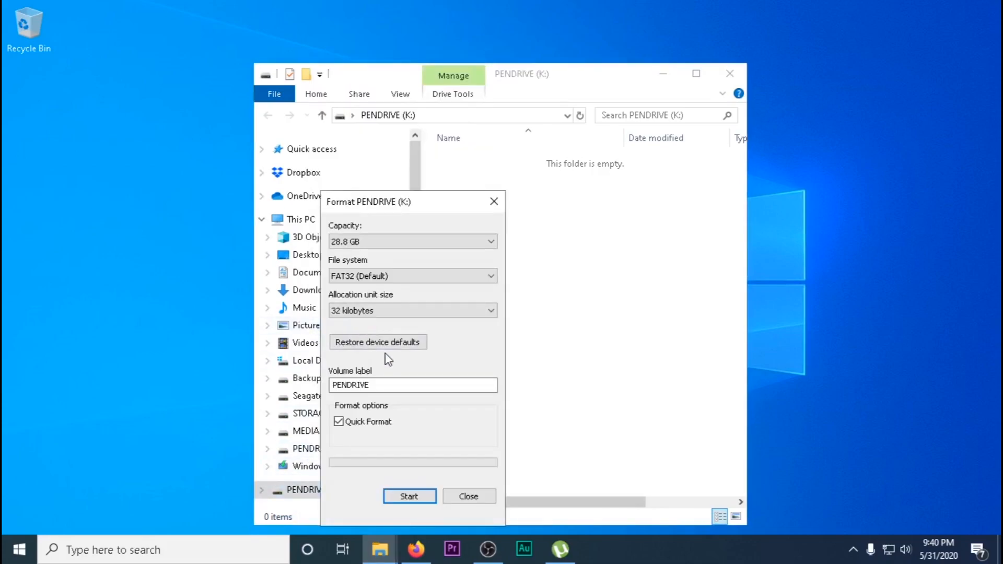
pyautogui.click(468, 496)
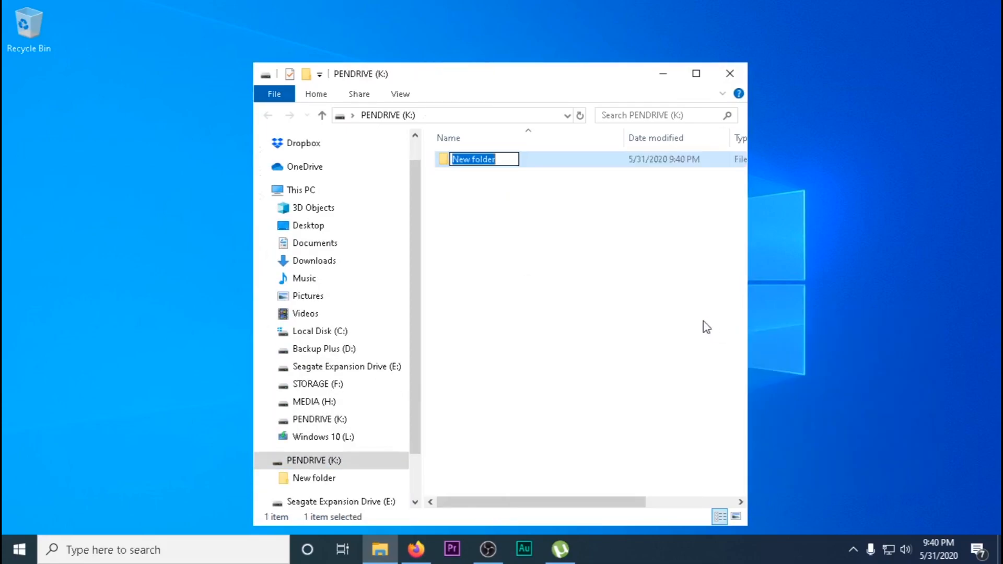
# Step: Create a PS3 folder on PENDRIVE (K:) containing an UPDATE subfolder
pyautogui.write('PS')
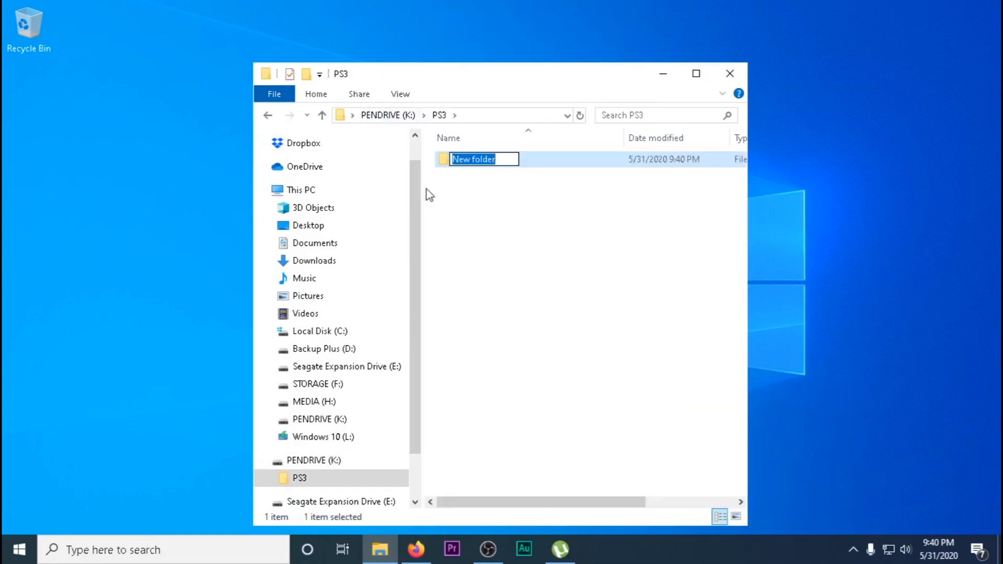
pyautogui.write('UPDATE')
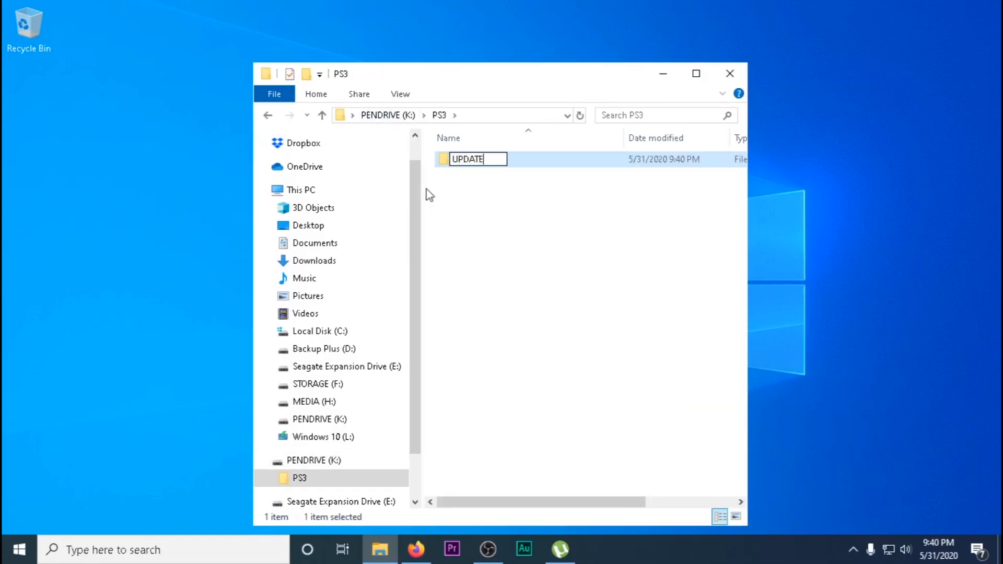
pyautogui.press('Return')
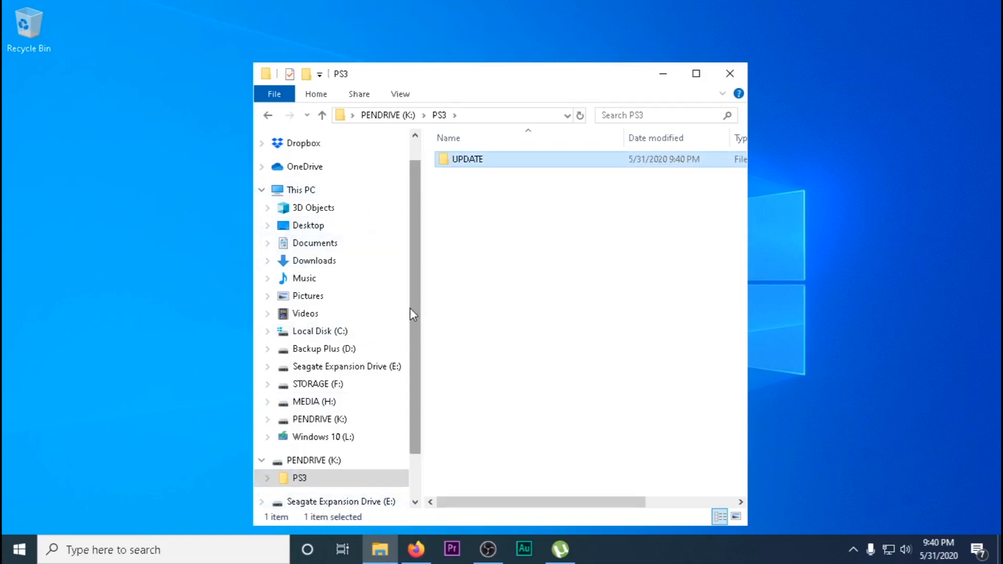
pyautogui.moveTo(337, 317)
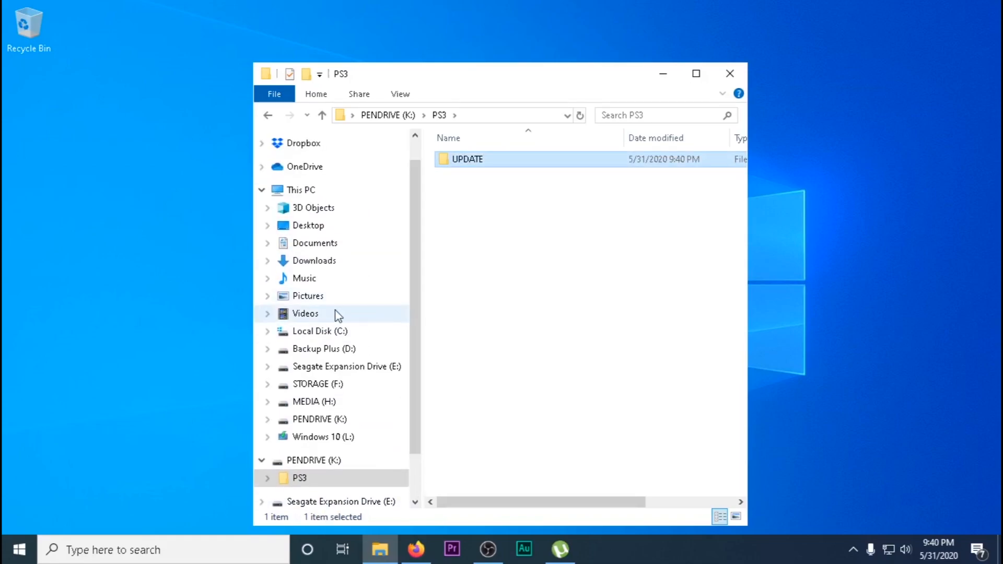
# Step: Copy the 12 downloaded files, including PS3UPDAT.PUP and the HFW zip, onto PENDRIVE (K:)
pyautogui.click(314, 260)
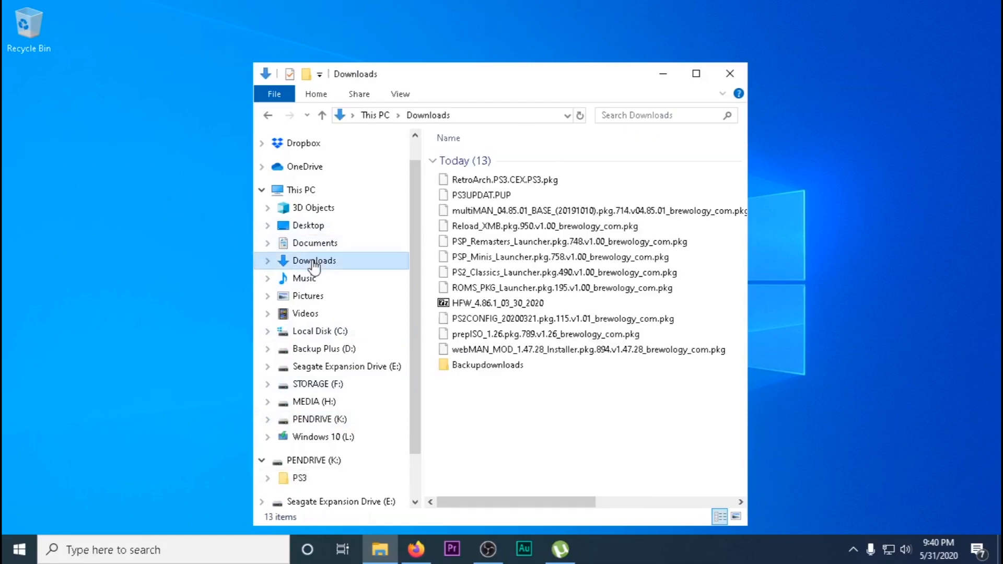
pyautogui.click(586, 349)
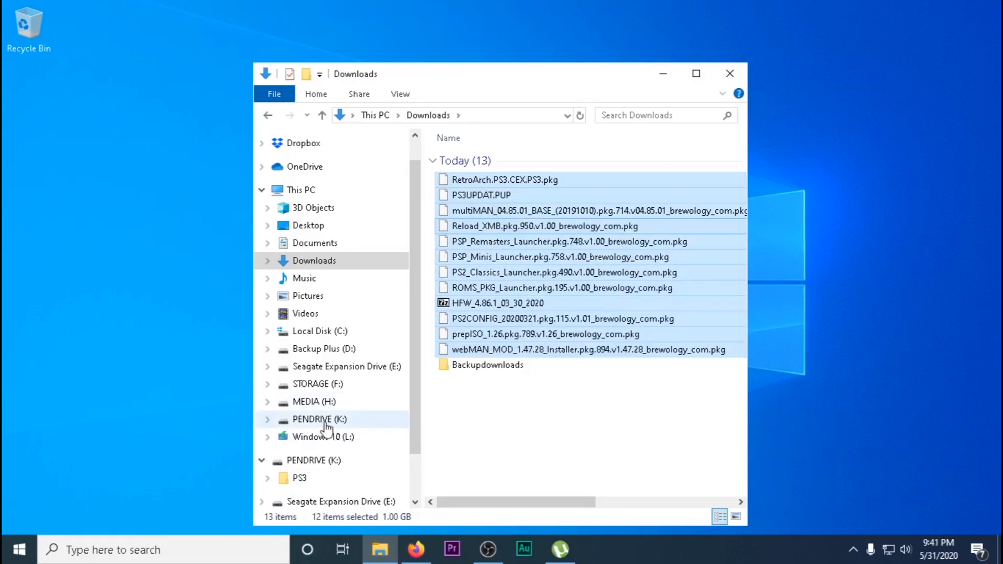
pyautogui.click(320, 419)
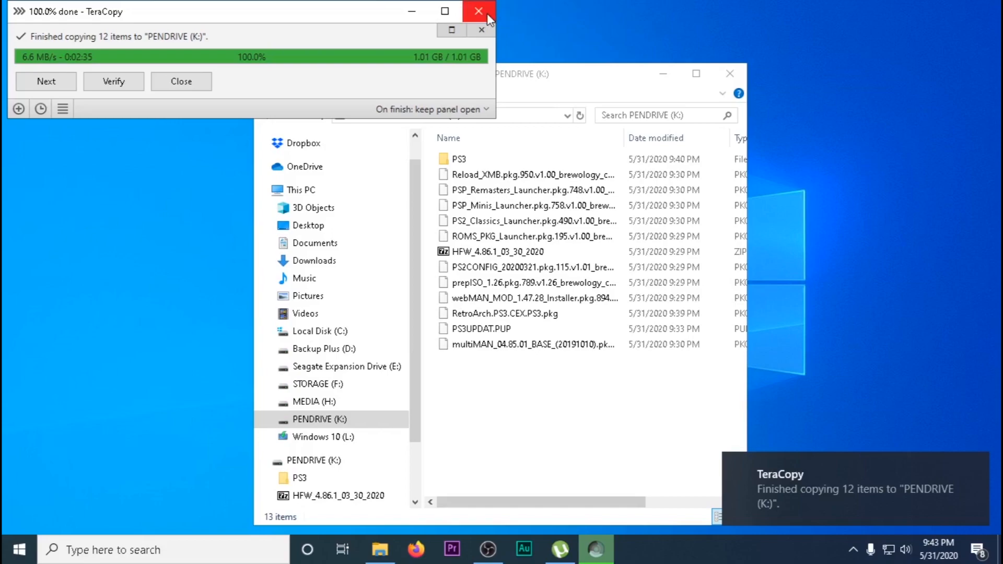
pyautogui.click(478, 12)
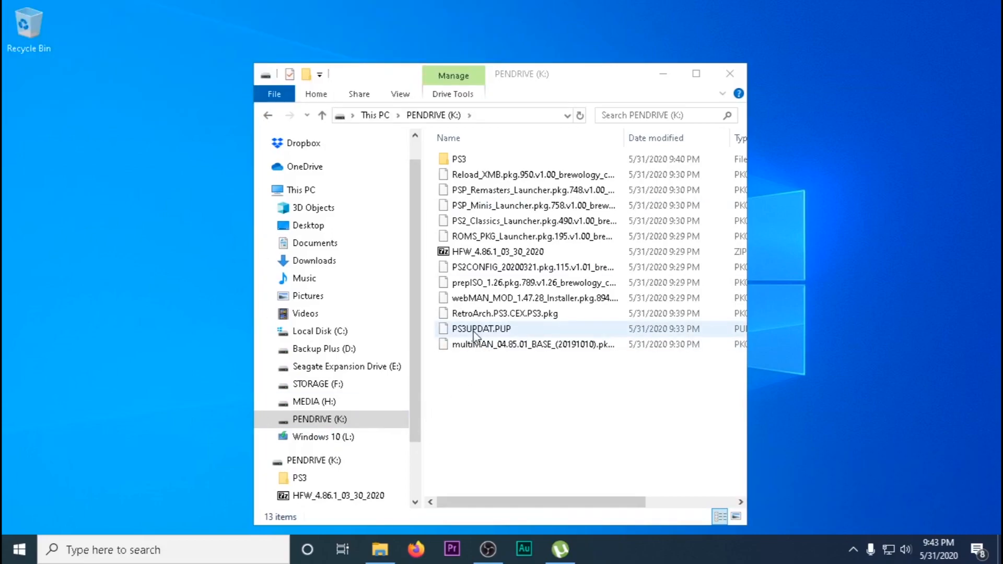
# Step: Extract HFW_4.86.1_PS3UPDAT.PUP from the HFW zip into PENDRIVE's PS3 folder
pyautogui.click(458, 159)
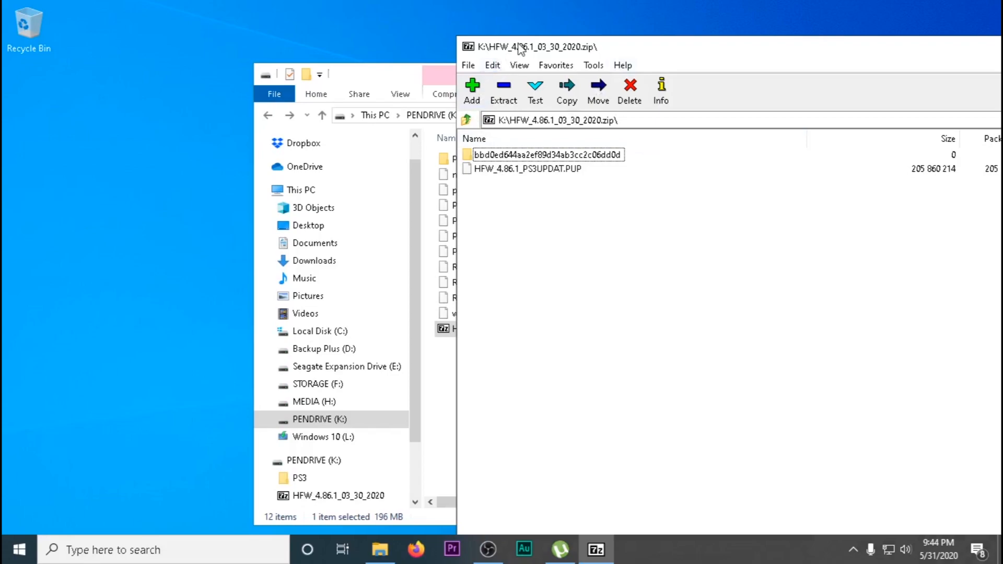
pyautogui.click(502, 89)
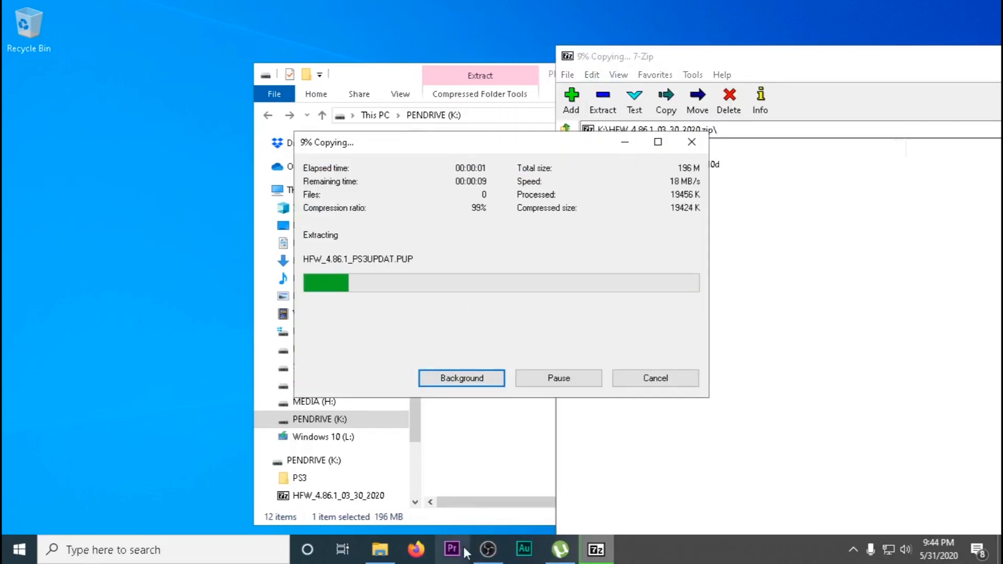
pyautogui.click(415, 550)
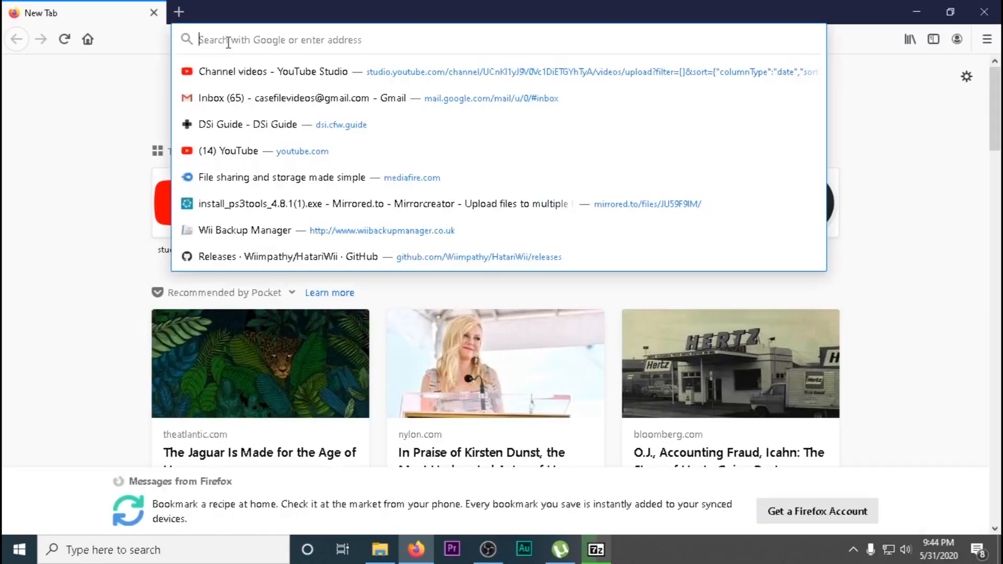
# Step: Download Md5Checker.zip from getmd5checker.com and open the archive
pyautogui.write('md5 check')
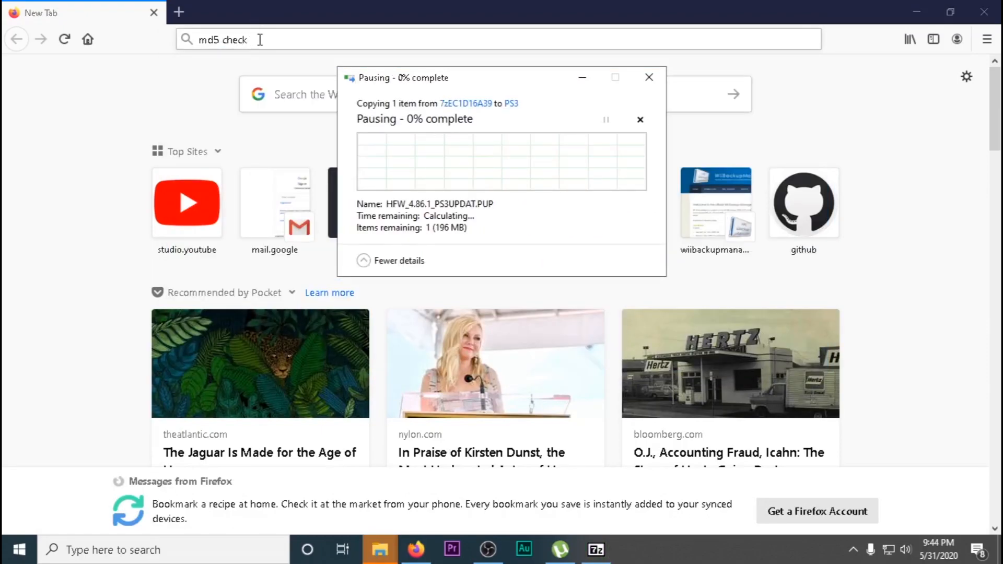
pyautogui.press('Return')
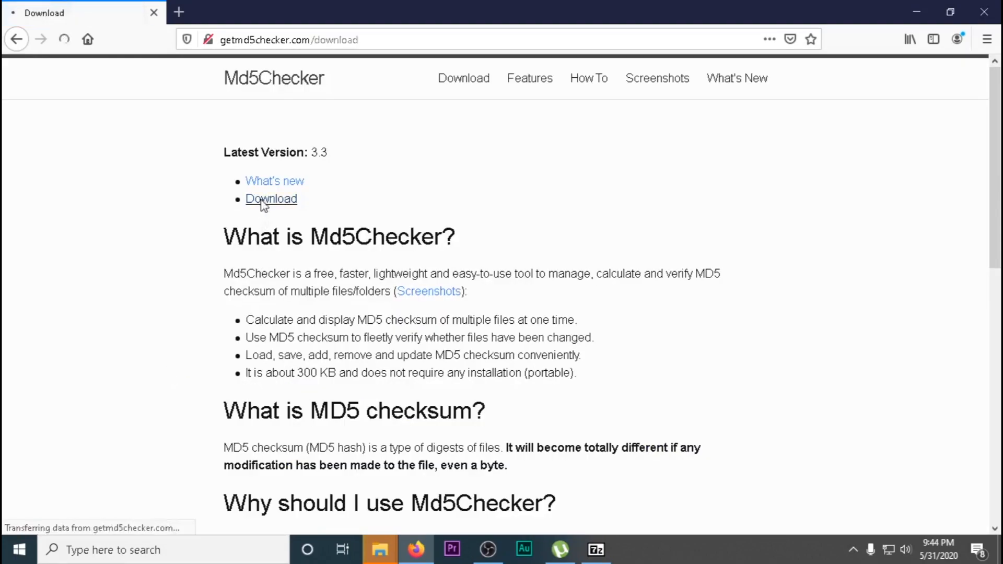
pyautogui.click(271, 198)
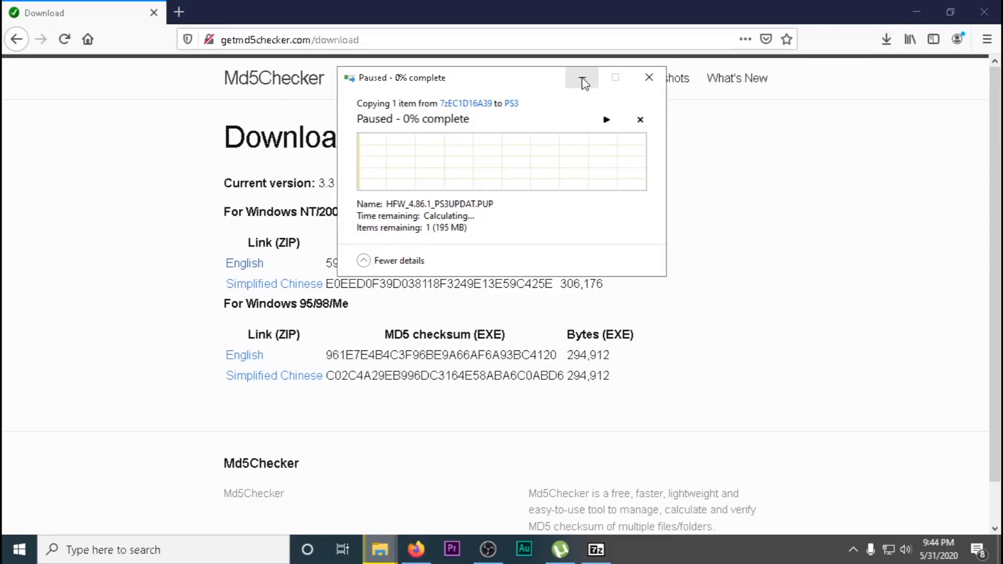
pyautogui.click(605, 120)
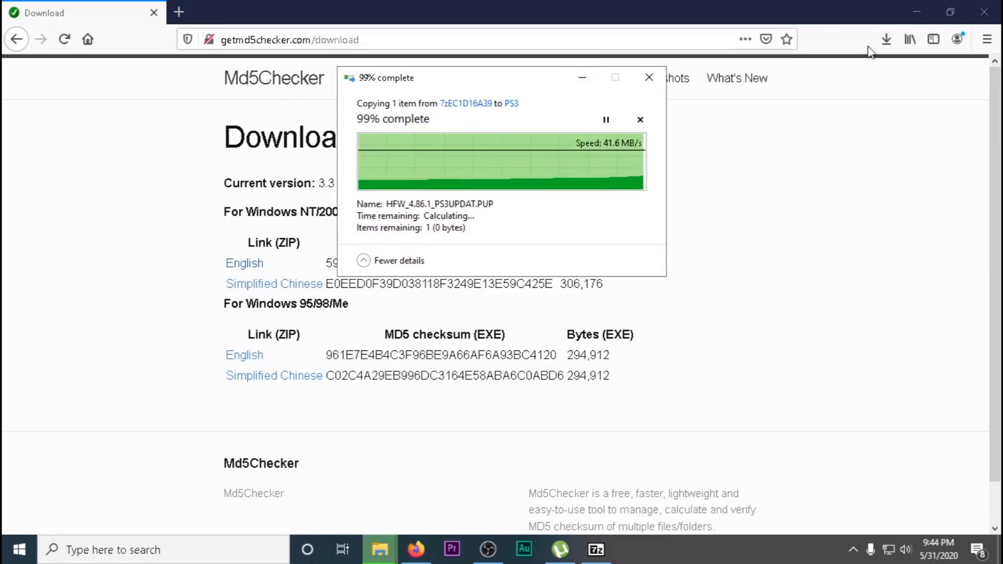
pyautogui.click(595, 550)
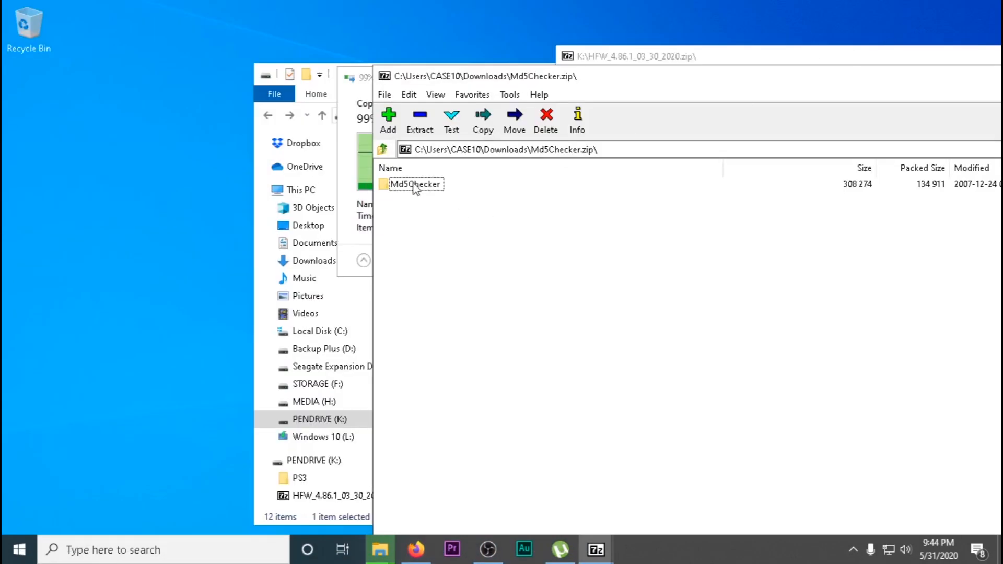
# Step: Dismiss the 7-Zip error and extract Md5Checker.zip from Downloads onto the desktop
pyautogui.doubleClick(415, 184)
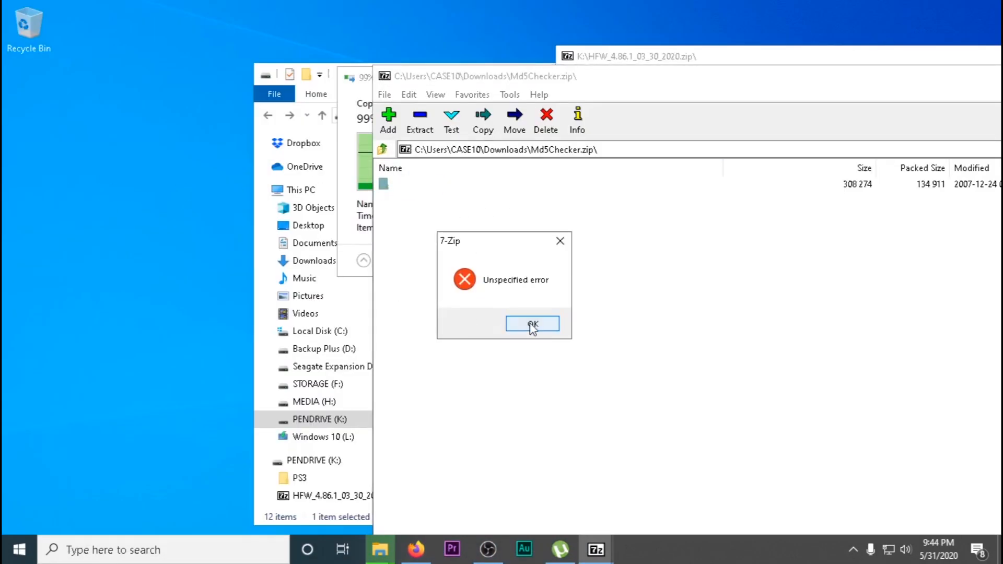
pyautogui.click(532, 323)
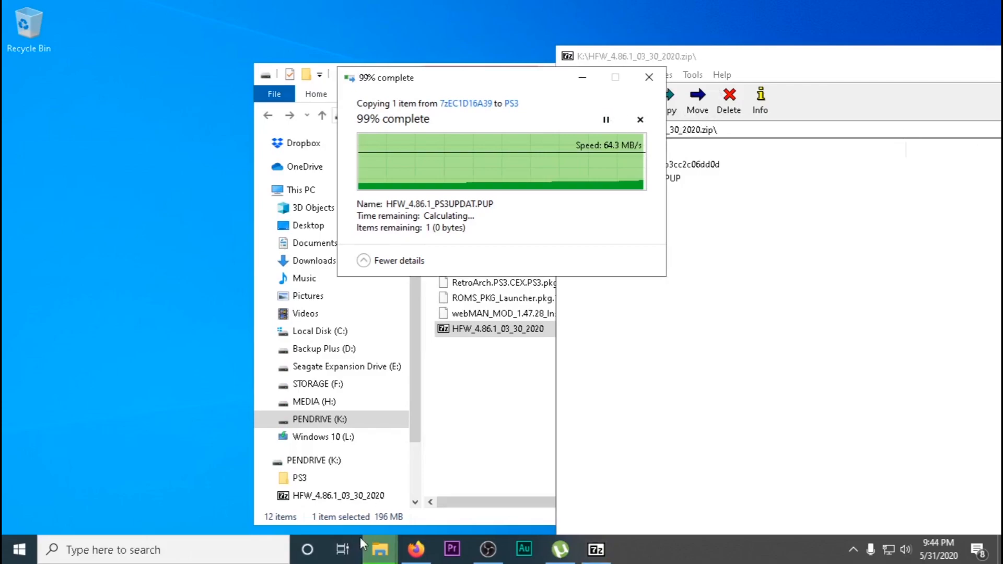
pyautogui.moveTo(379, 549)
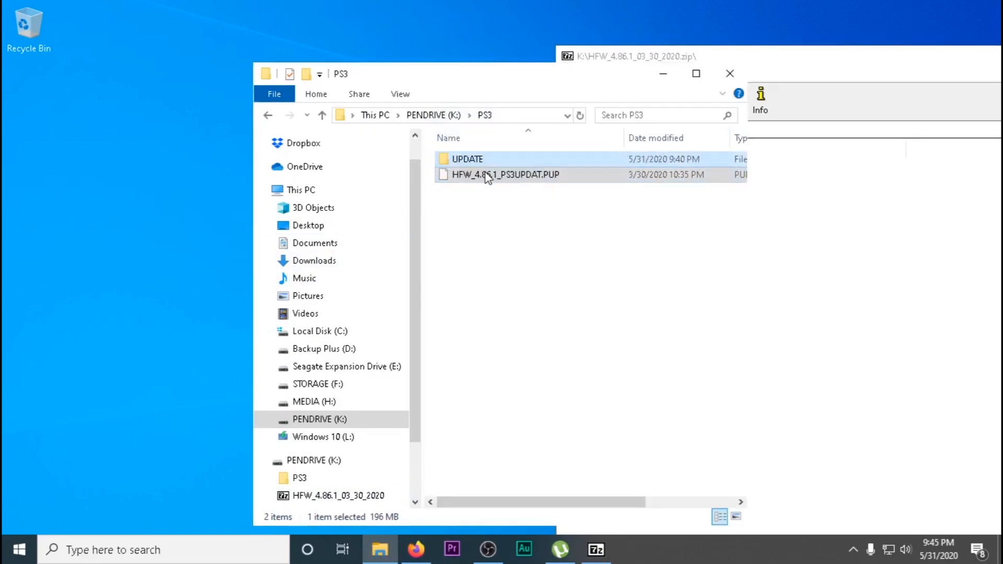
pyautogui.click(321, 114)
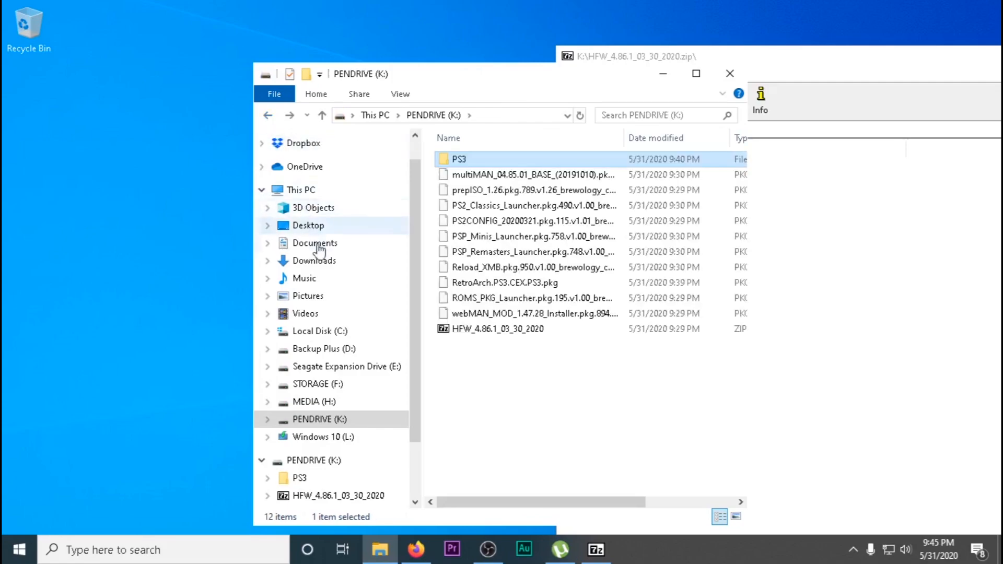
pyautogui.click(314, 260)
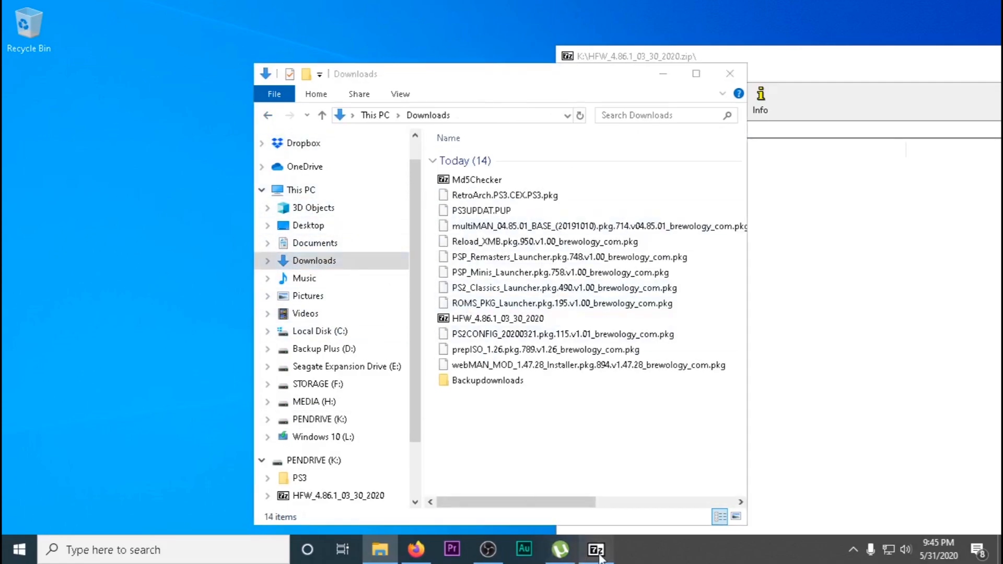
pyautogui.doubleClick(476, 180)
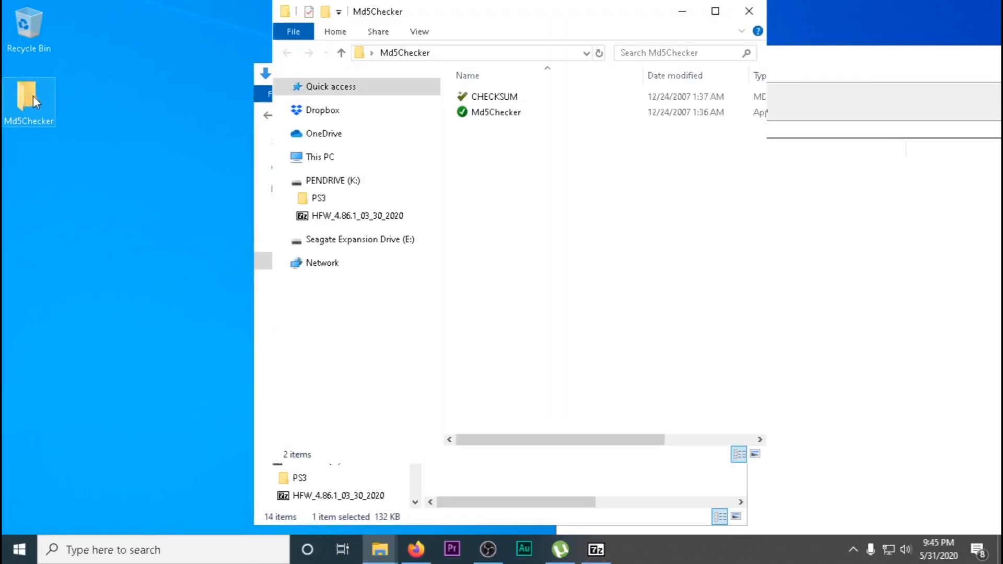
# Step: Launch Md5Checker, add HFW_4.86.1_PS3UPDAT.PUP, and compare against BBD0ED644AA2EF89D34AB3CC2C06DD0D
pyautogui.rightClick(496, 112)
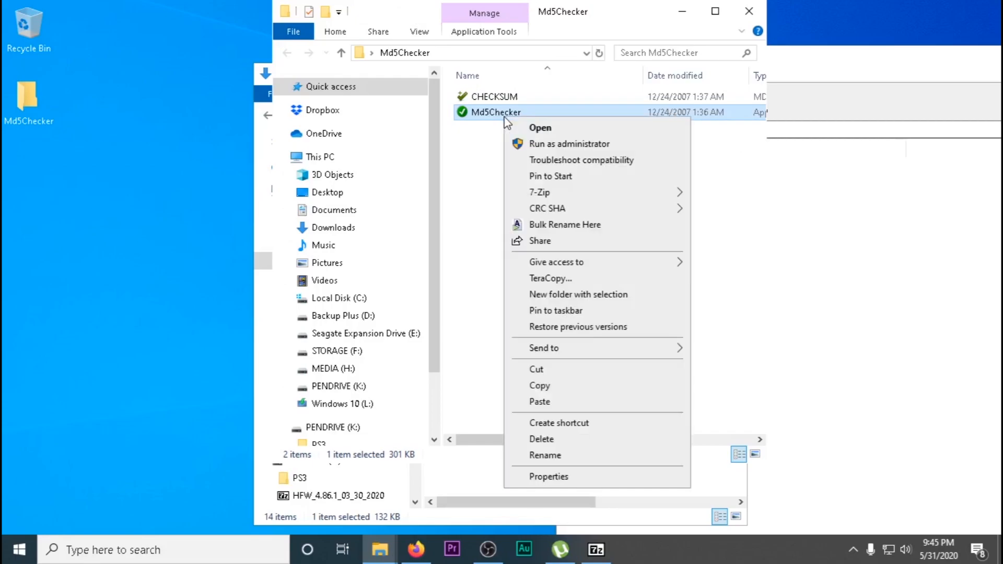
pyautogui.click(538, 127)
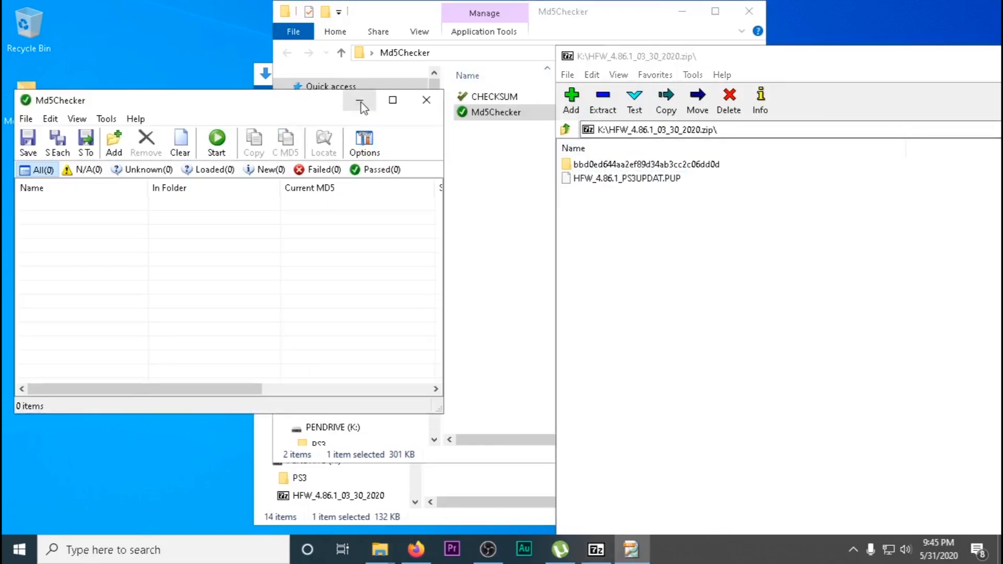
pyautogui.click(426, 100)
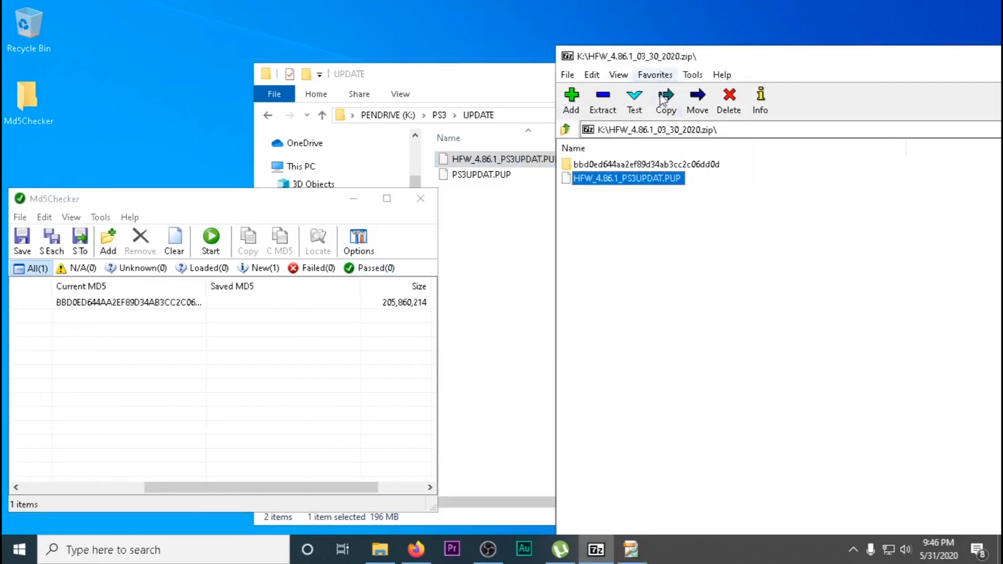
pyautogui.doubleClick(642, 163)
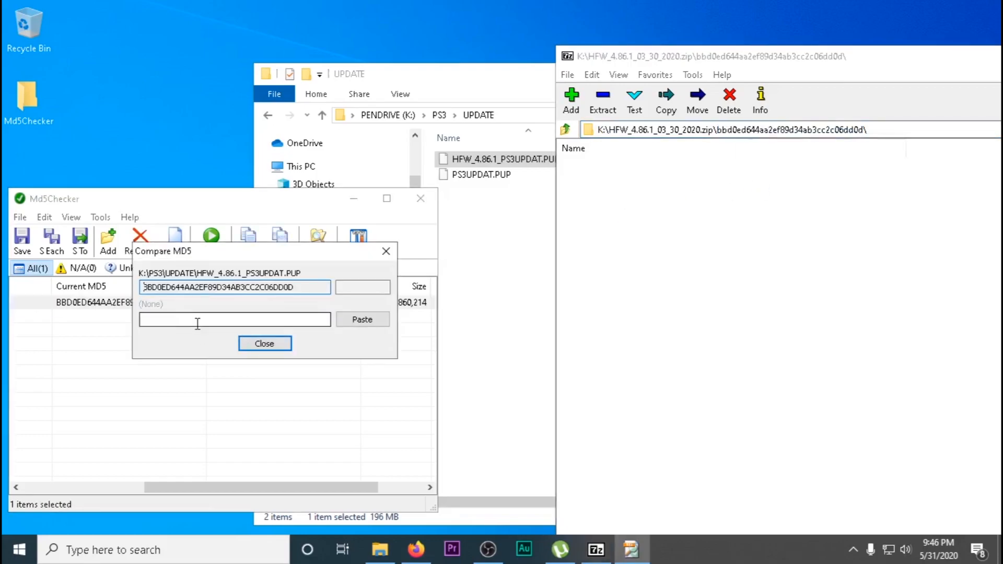
pyautogui.click(362, 319)
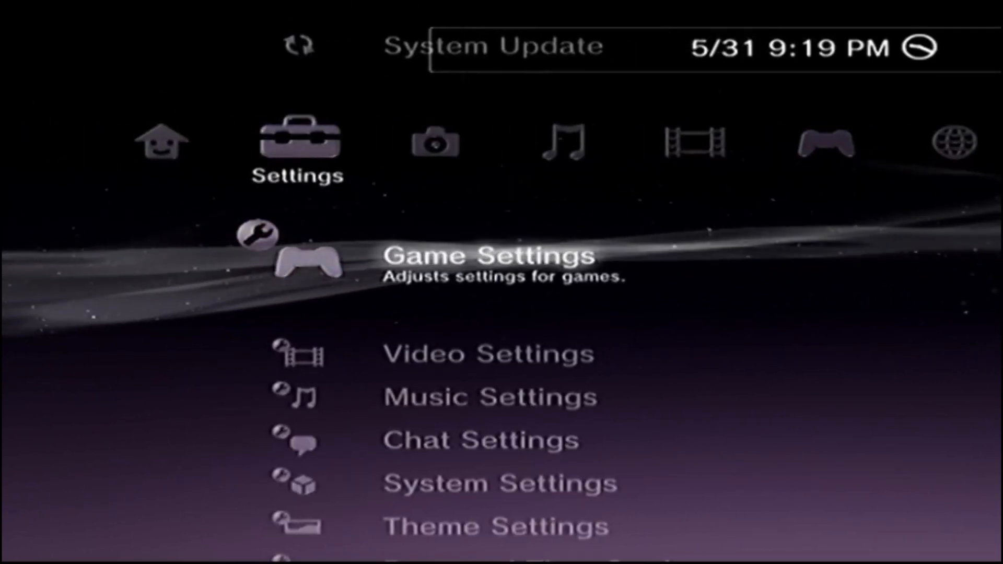
# Step: Start the PS3 system software update with auto power-off left unchecked
pyautogui.scroll(3)
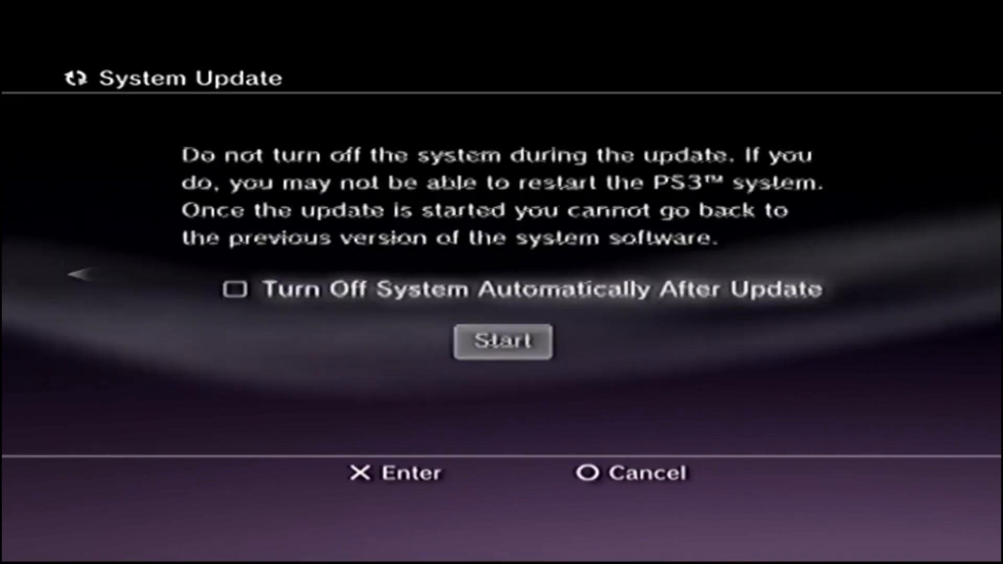
pyautogui.click(502, 341)
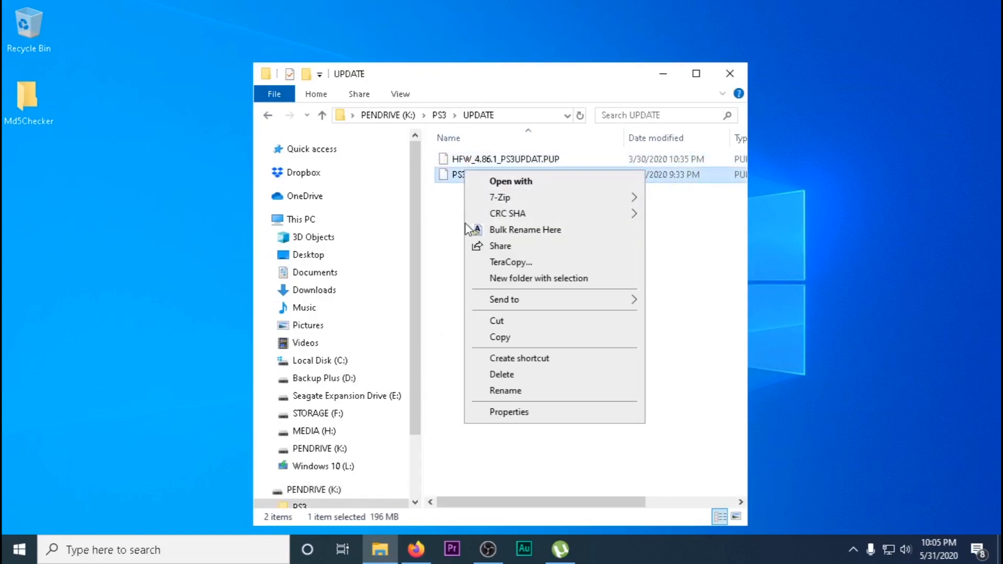
# Step: Open the context menu for the second PUP file in PENDRIVE's UPDATE folder
pyautogui.click(505, 391)
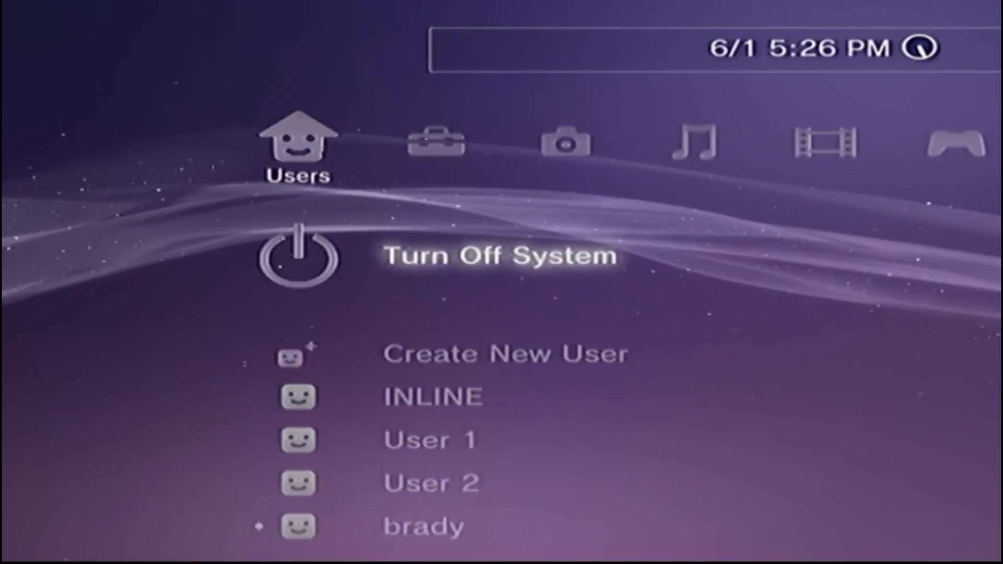
# Step: Switch to another PS3 user account by confirming Yes
pyautogui.click(505, 353)
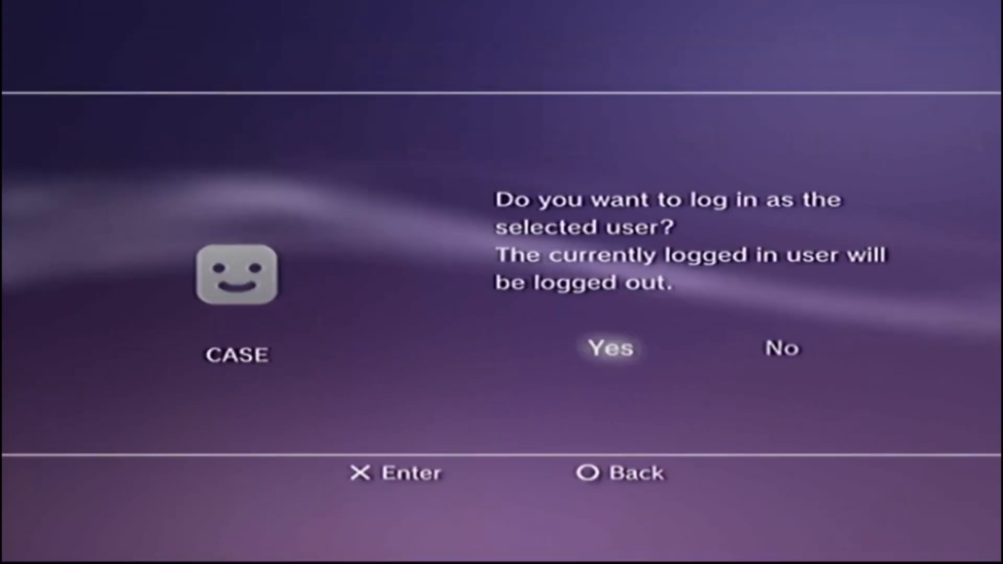
pyautogui.click(608, 350)
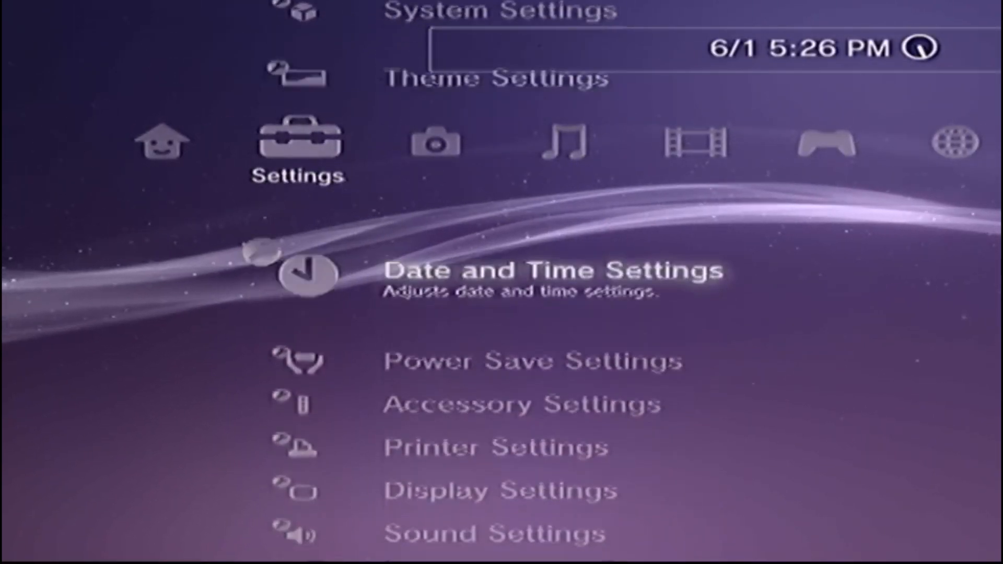
pyautogui.scroll(-3)
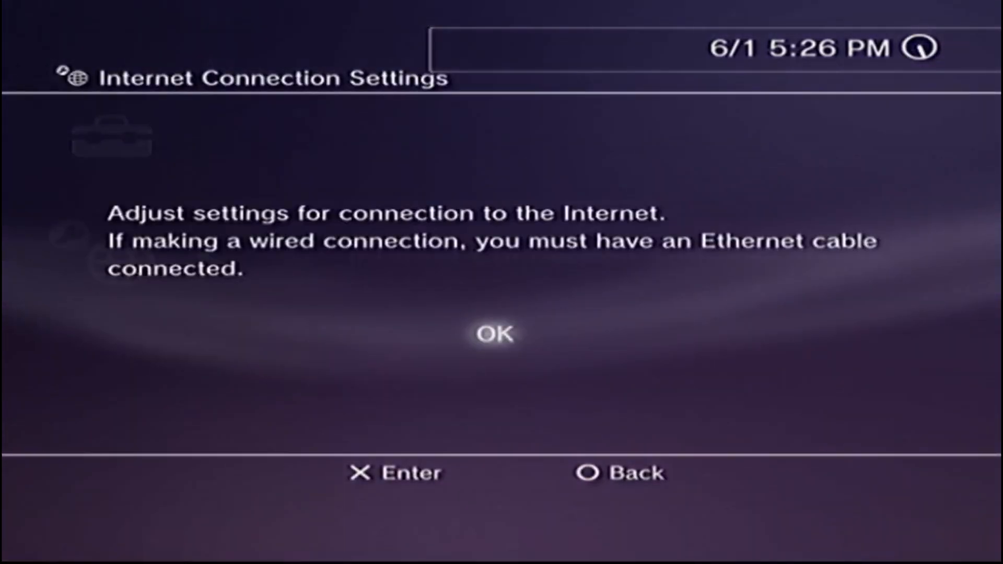
# Step: Configure an Easy wireless connection to TELUSWiFi2549 with its WPA key and save it
pyautogui.click(495, 333)
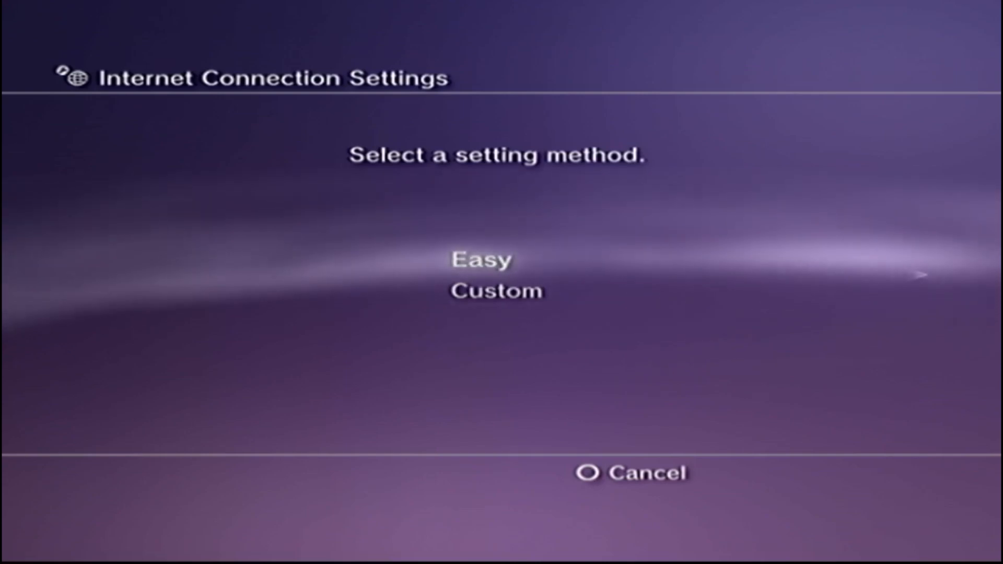
pyautogui.click(482, 259)
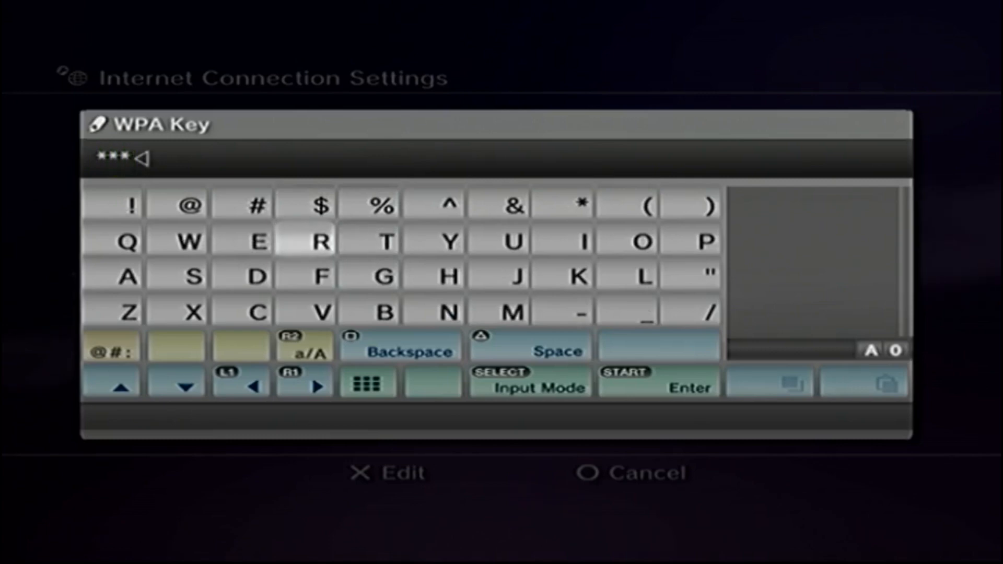
pyautogui.click(498, 241)
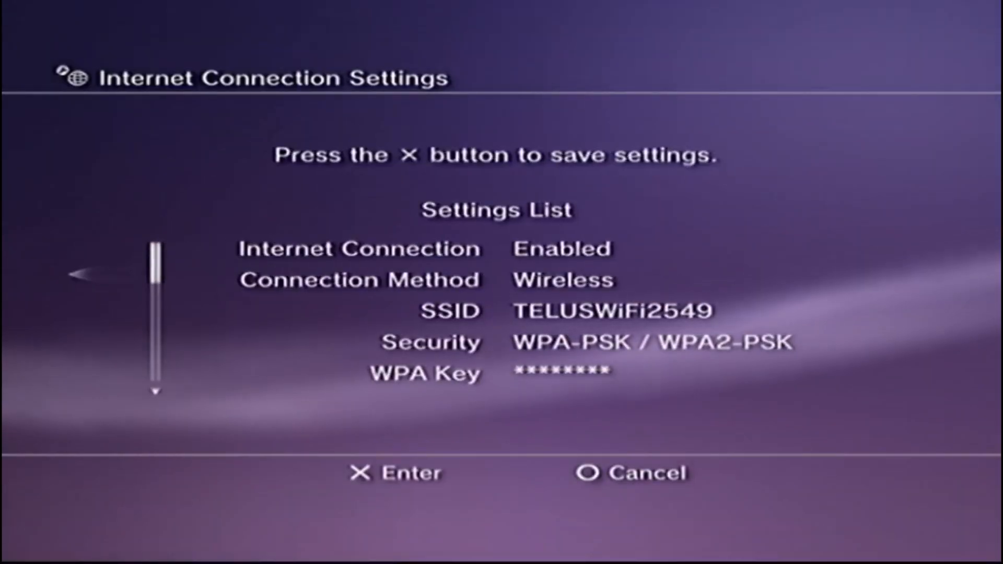
pyautogui.press('x')
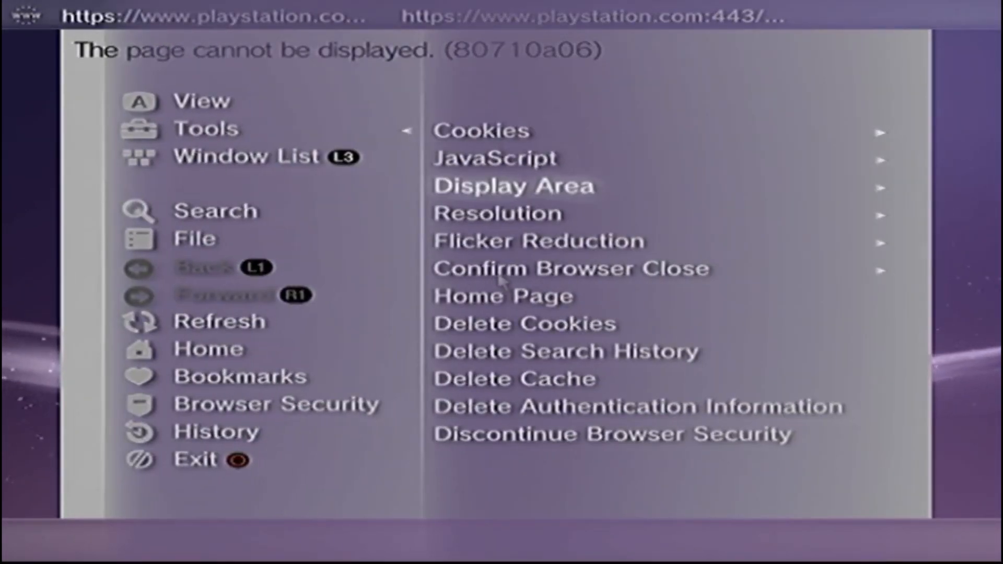
# Step: Back out of the browser's Tools options and exit the Internet Browser
pyautogui.click(513, 378)
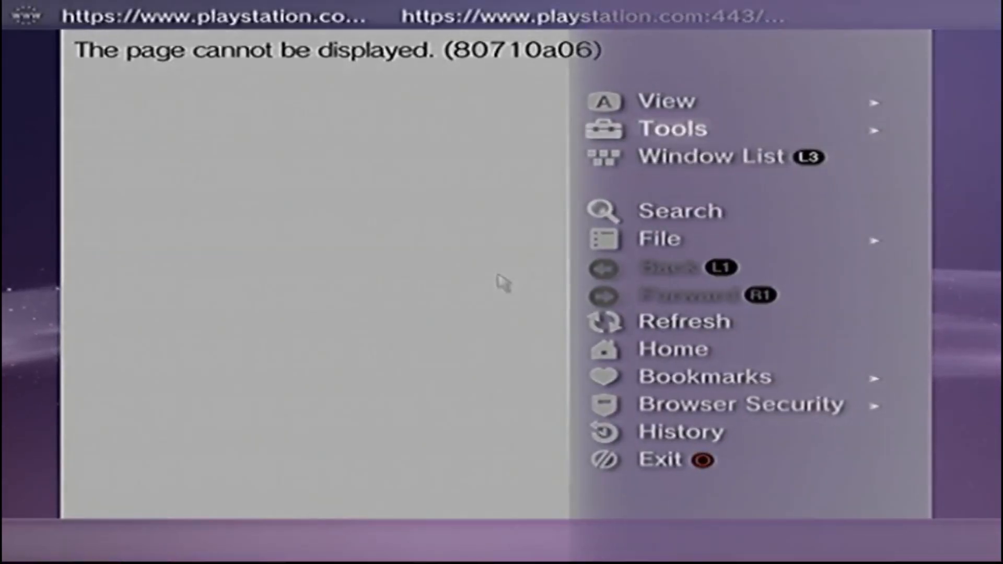
pyautogui.click(672, 128)
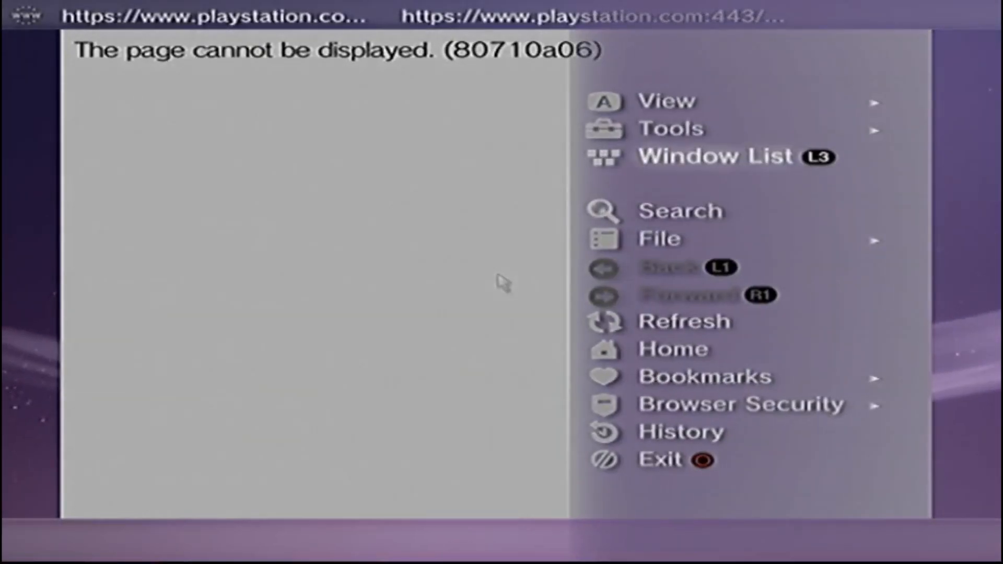
pyautogui.click(672, 348)
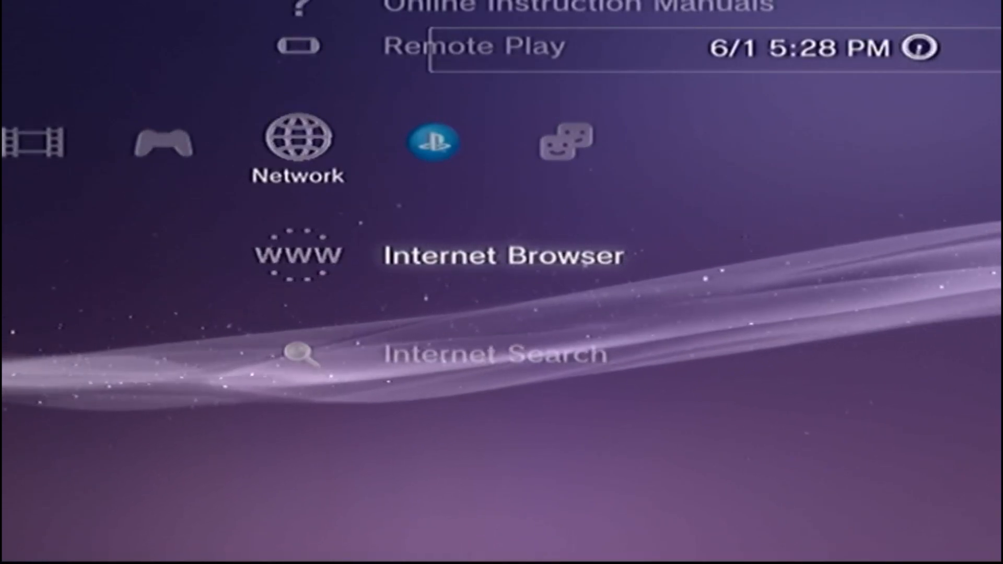
# Step: Launch the Internet Browser and load ps3xploit.com
pyautogui.click(298, 253)
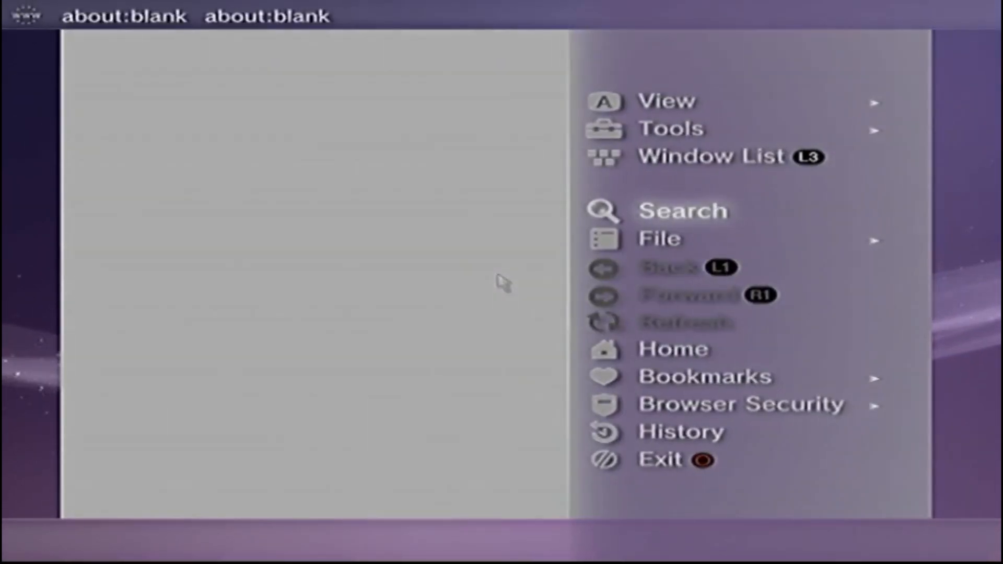
pyautogui.click(683, 210)
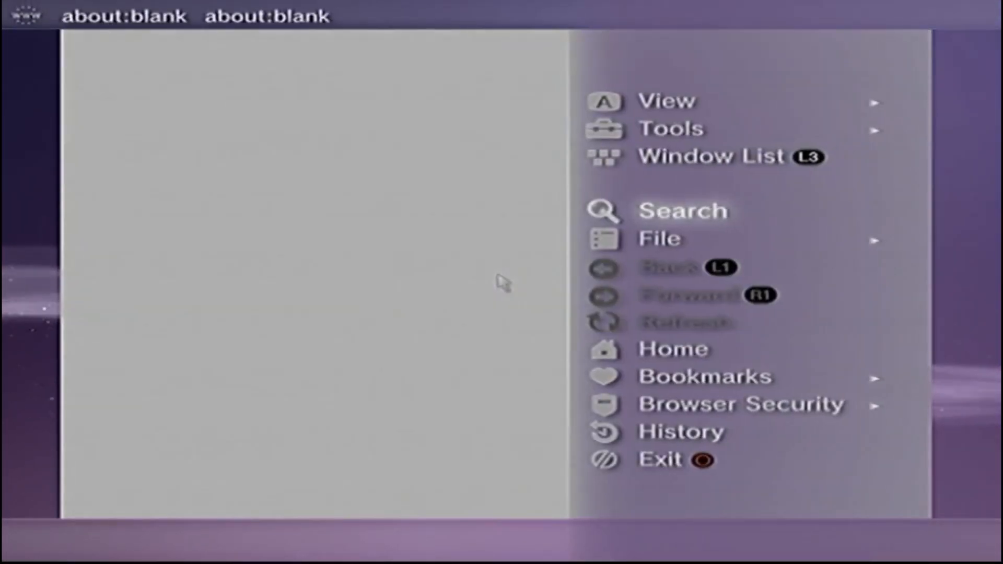
pyautogui.click(683, 211)
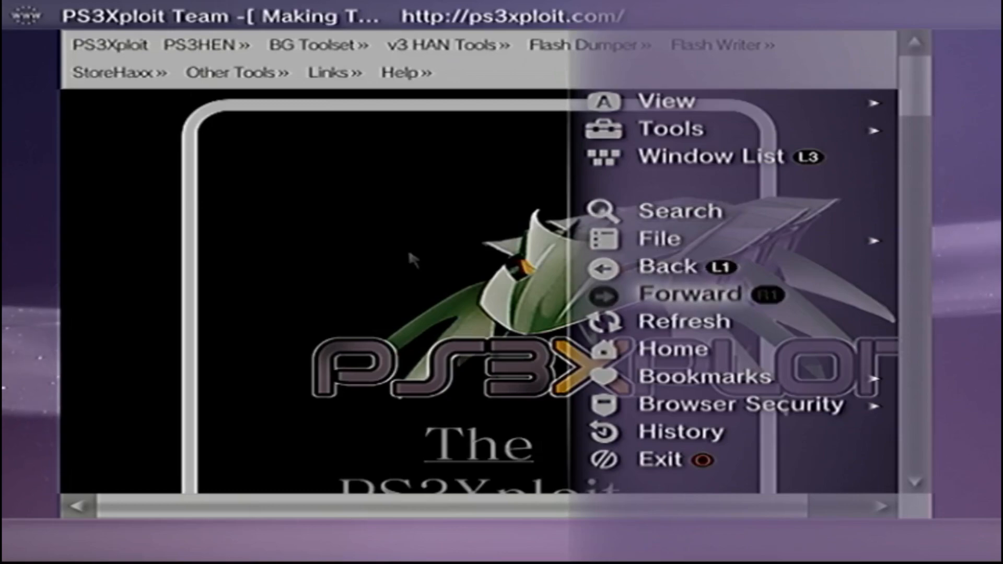
# Step: Set the current ps3xploit.com page as the browser home page, then exit the browser
pyautogui.click(736, 403)
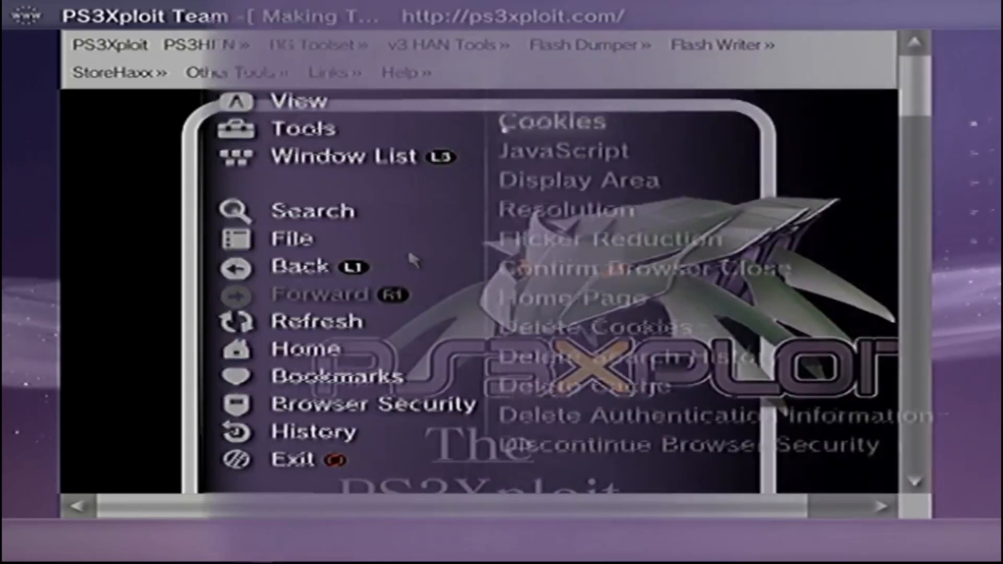
pyautogui.click(558, 296)
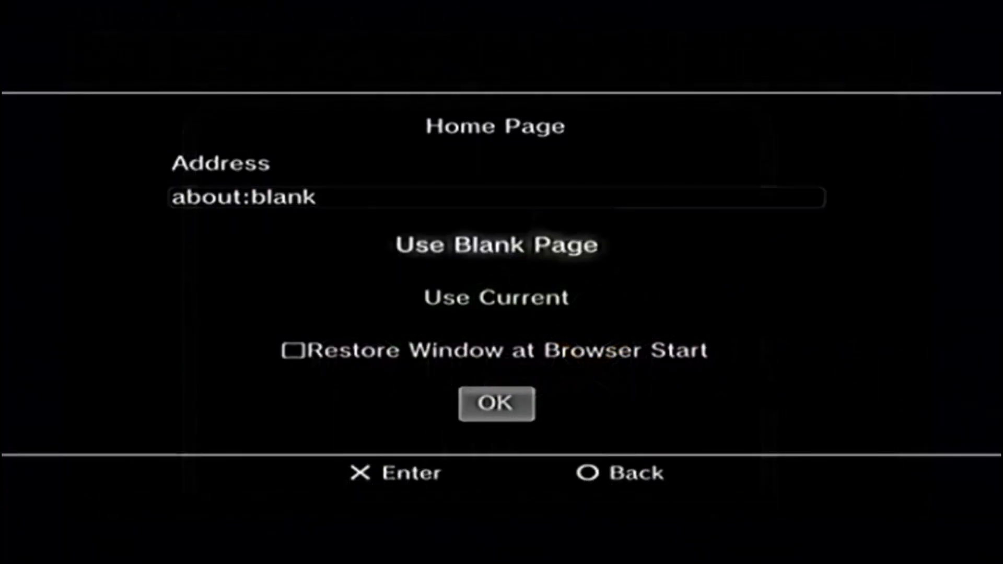
pyautogui.click(496, 403)
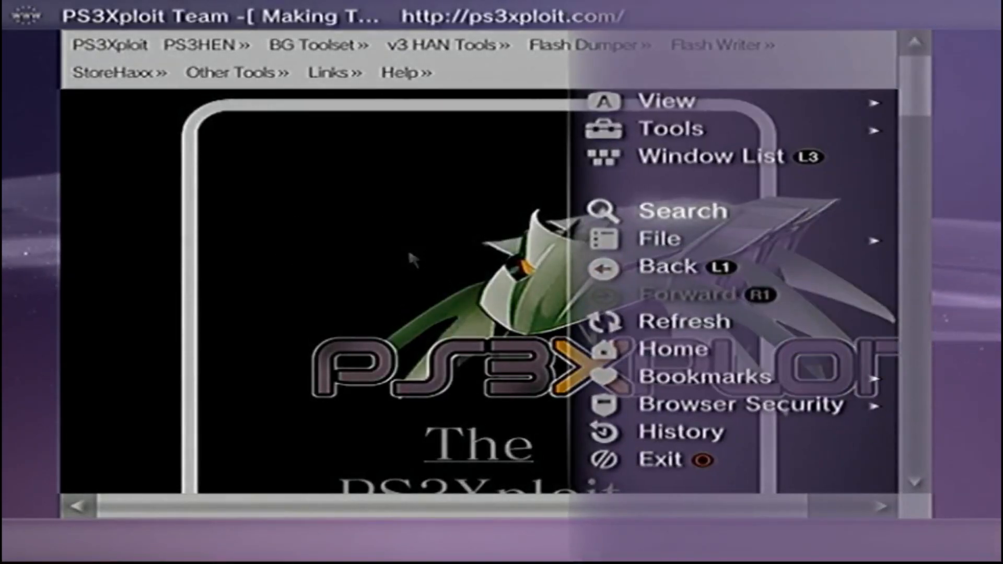
pyautogui.click(669, 128)
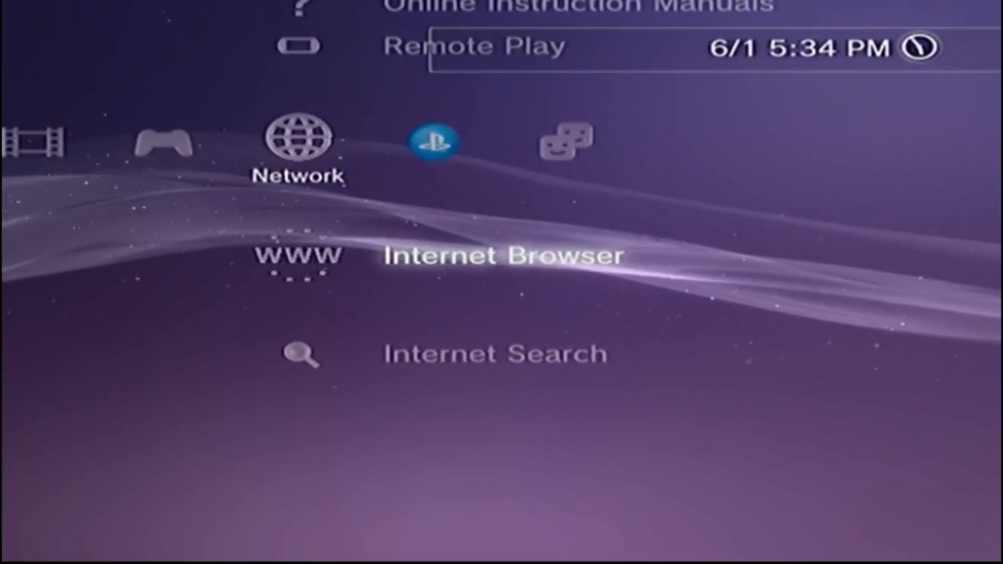
# Step: Launch Internet Browser from the XMB Network column
pyautogui.click(298, 256)
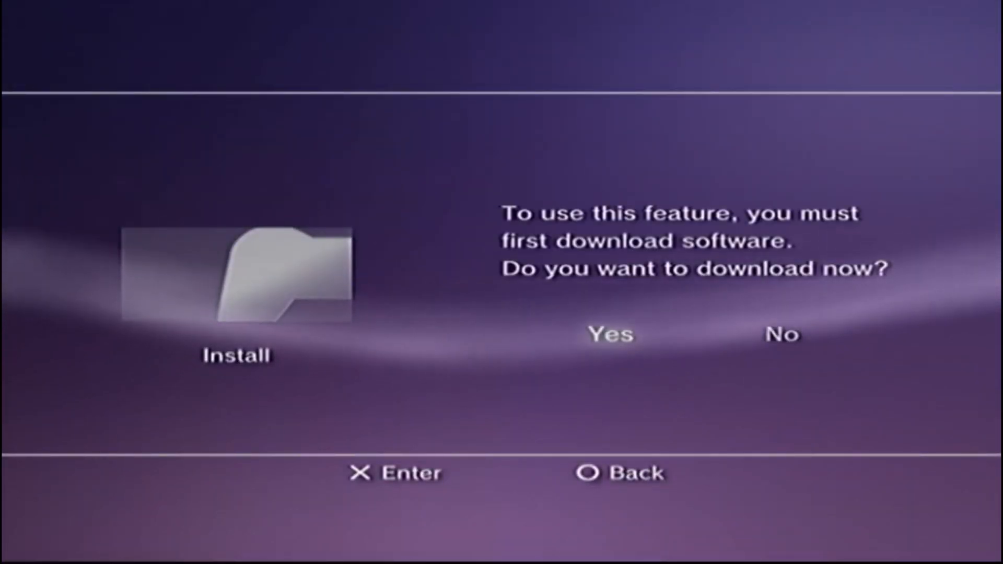
# Step: Answer the 'download software first' prompt to reach the Package Manager install sources
pyautogui.click(610, 334)
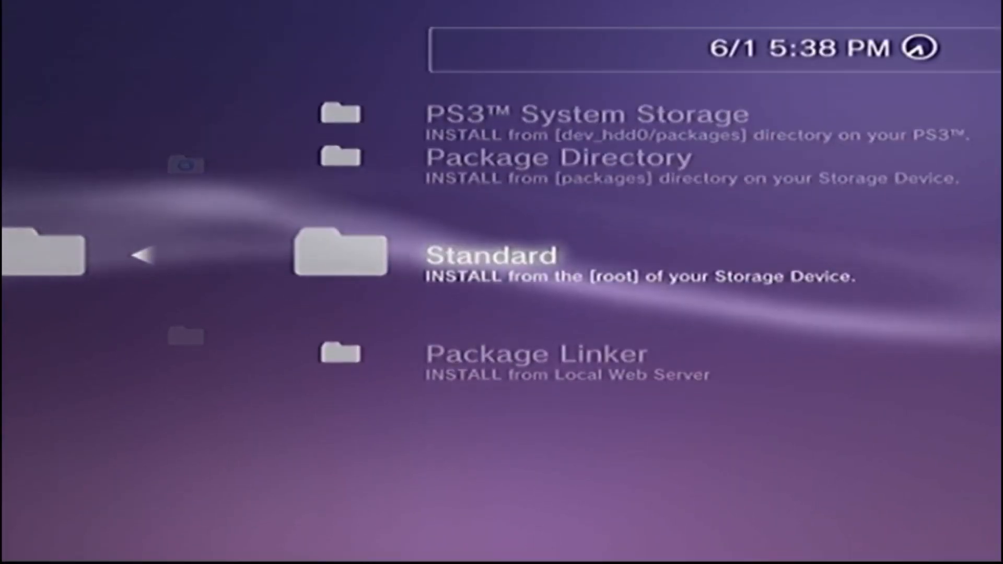
# Step: Install the 35 MB .pkg file from Standard at the storage device root
pyautogui.click(486, 254)
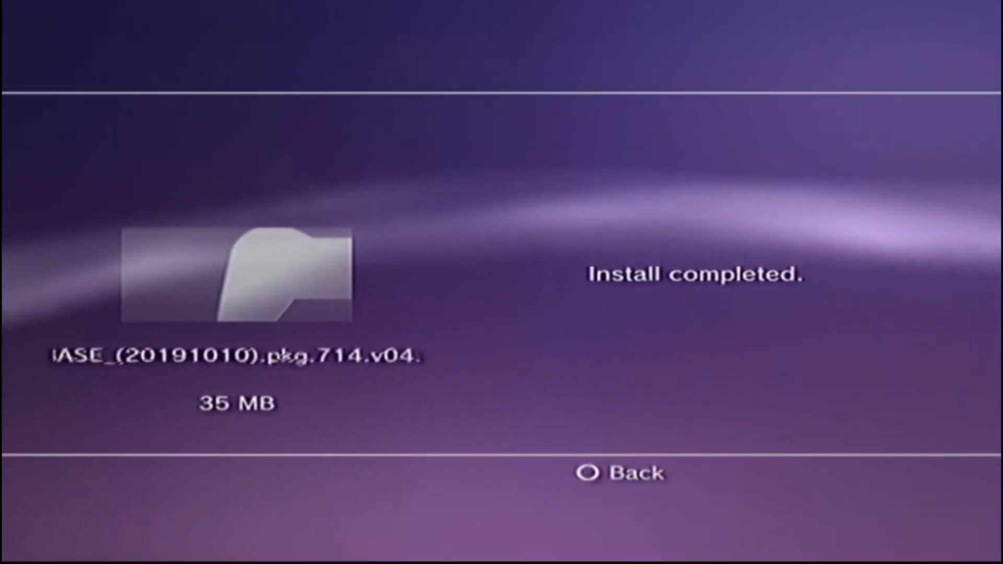
# Step: Leave the Install completed screen and scroll the Game column to webMAN MOD 1.47.28
pyautogui.click(619, 473)
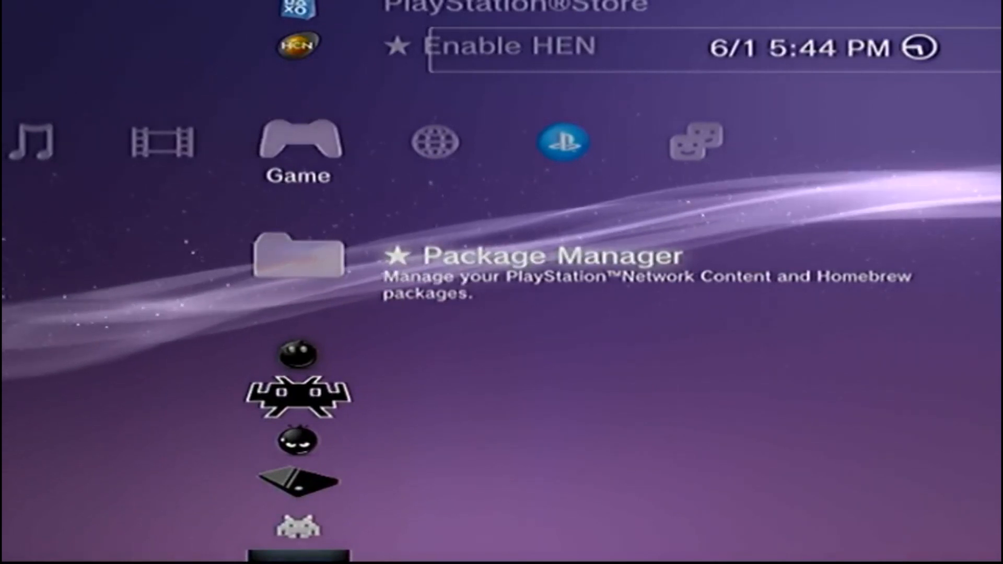
pyautogui.scroll(-3)
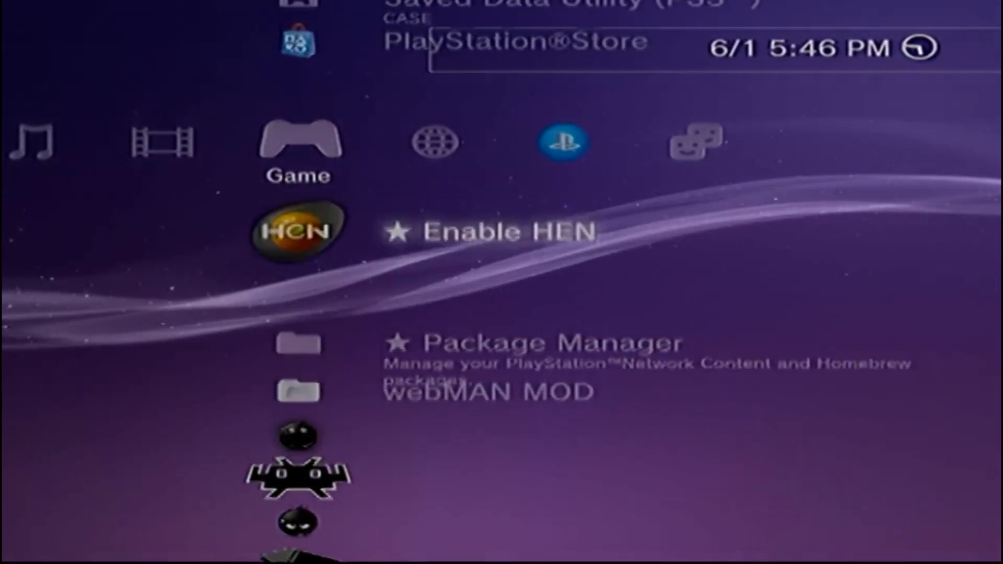
pyautogui.scroll(-3)
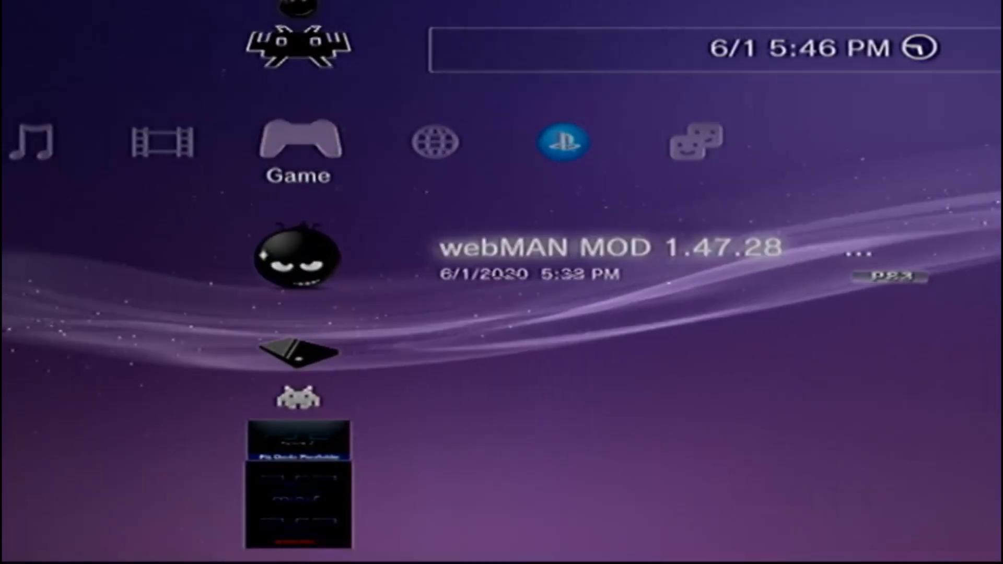